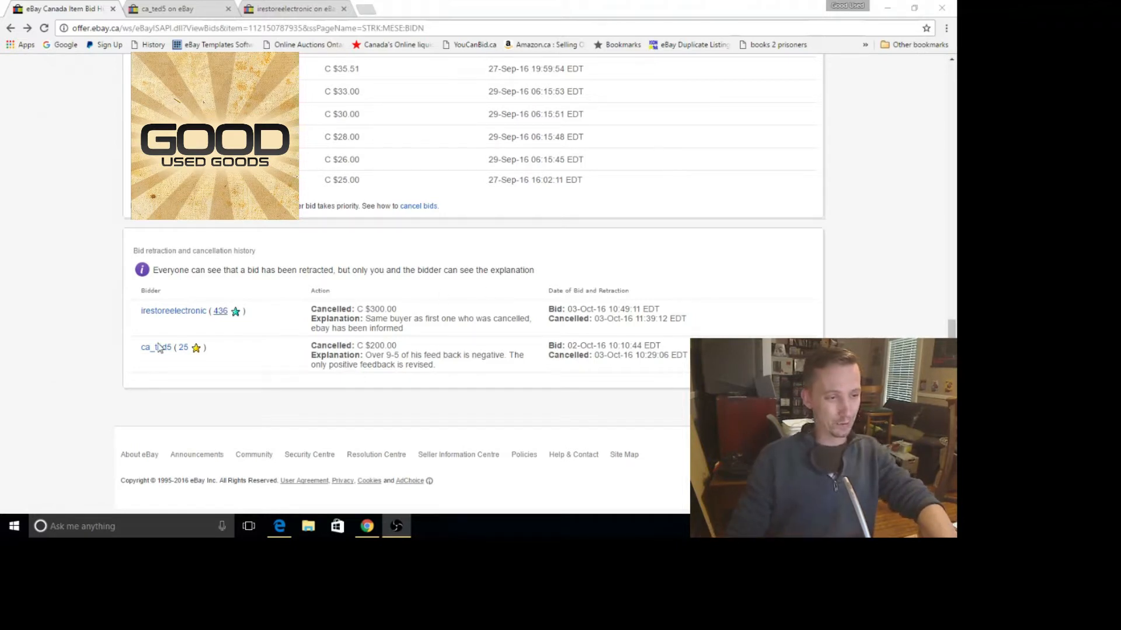
pyautogui.moveTo(130, 362)
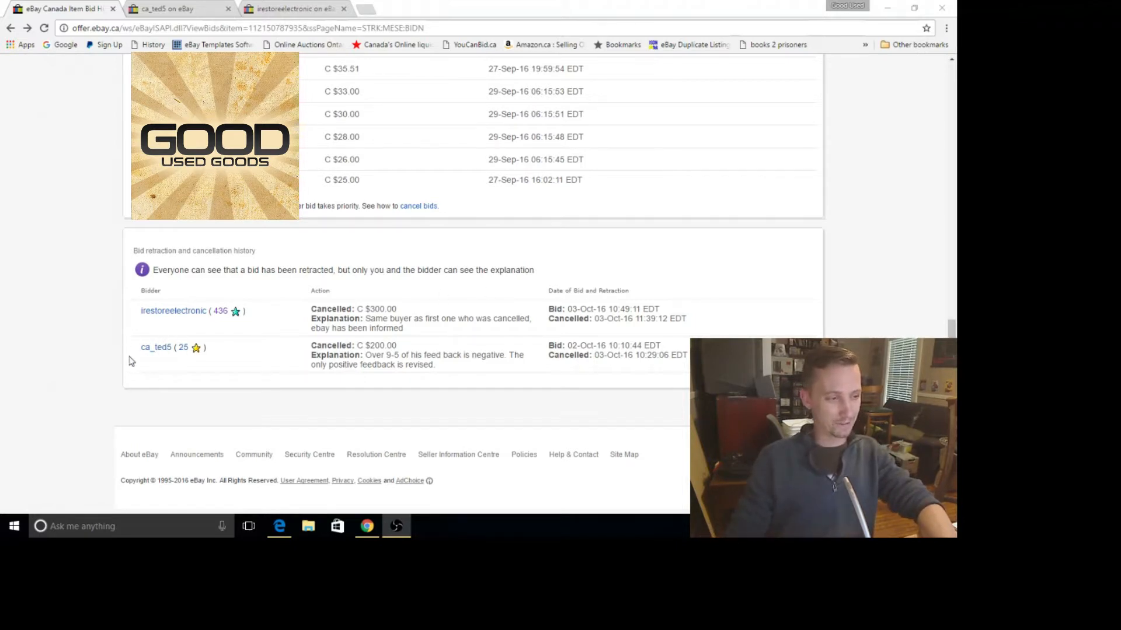
pyautogui.moveTo(192, 332)
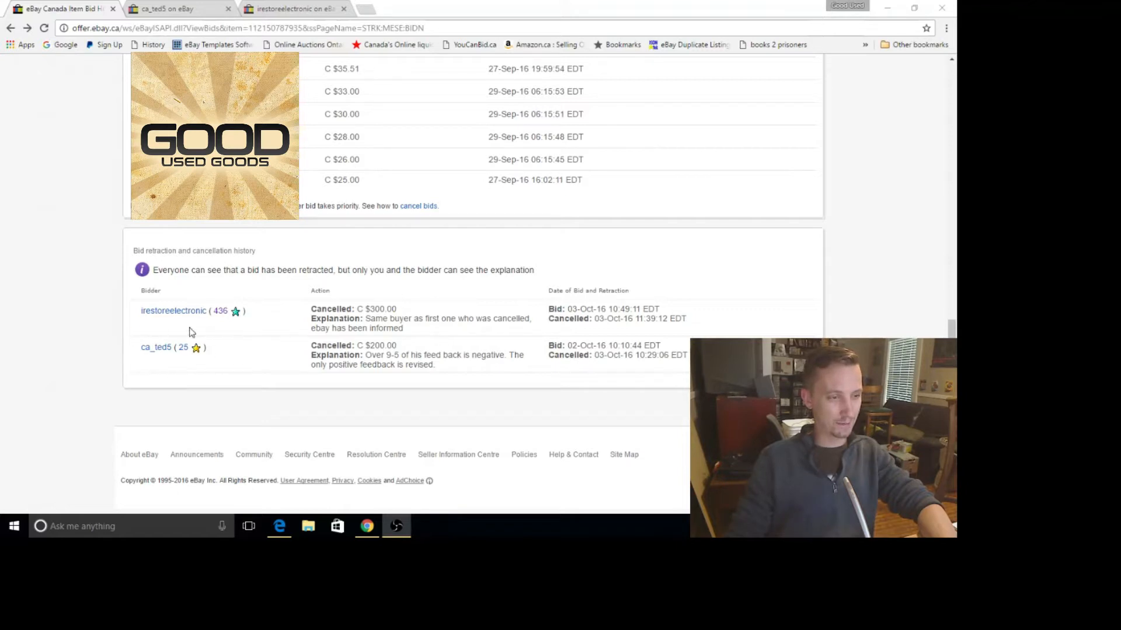
pyautogui.moveTo(259, 387)
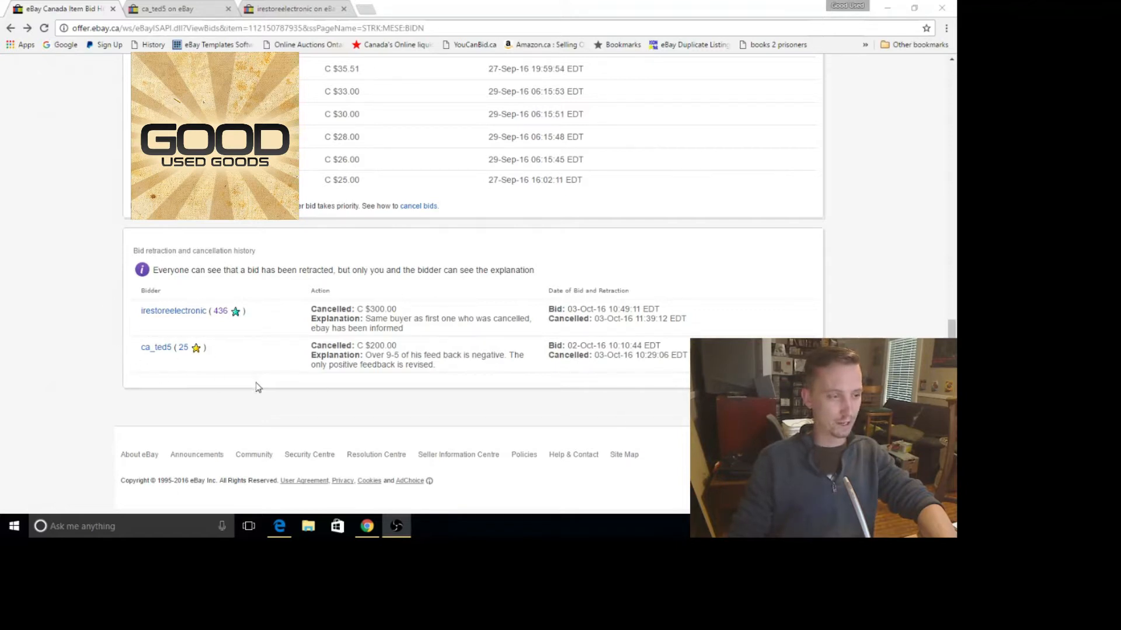
pyautogui.moveTo(145, 376)
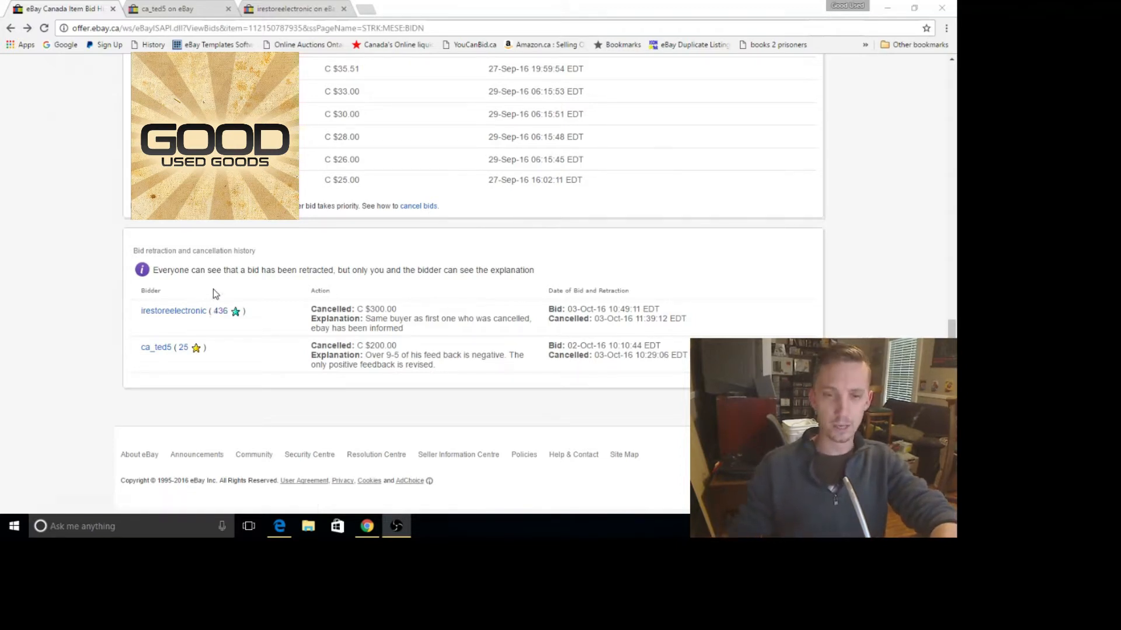
pyautogui.moveTo(379, 286)
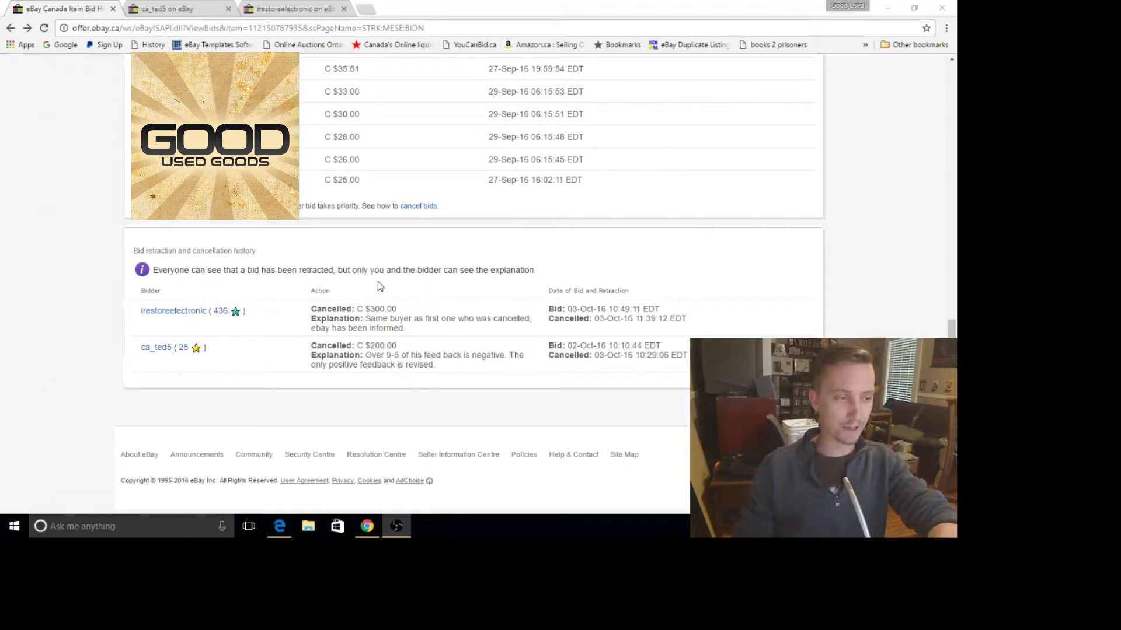
pyautogui.moveTo(499, 243)
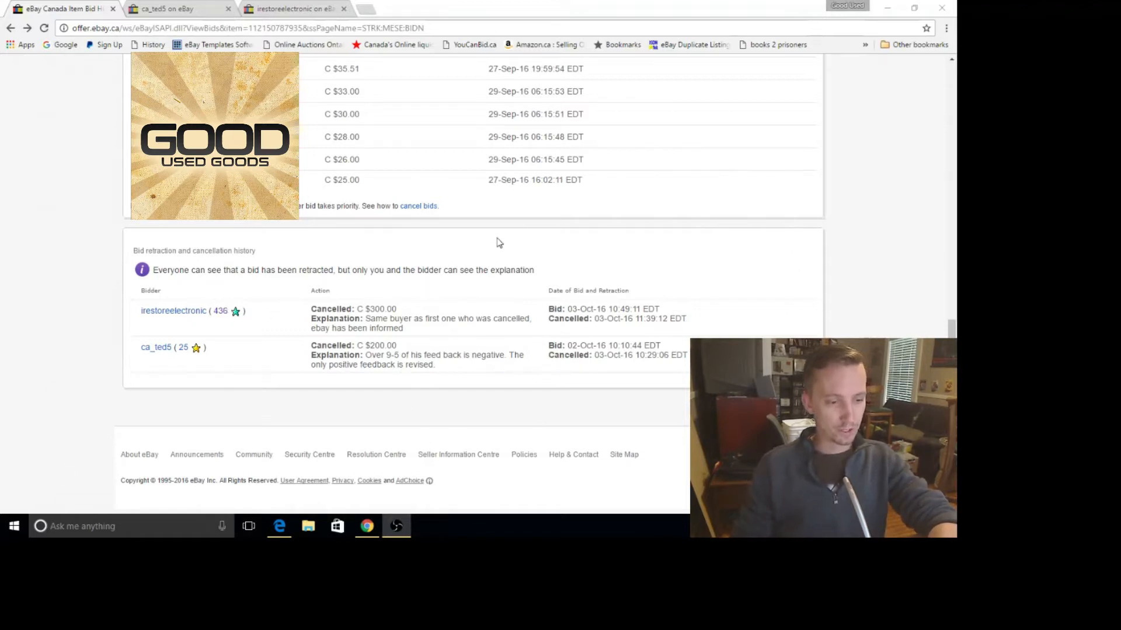
pyautogui.moveTo(223, 433)
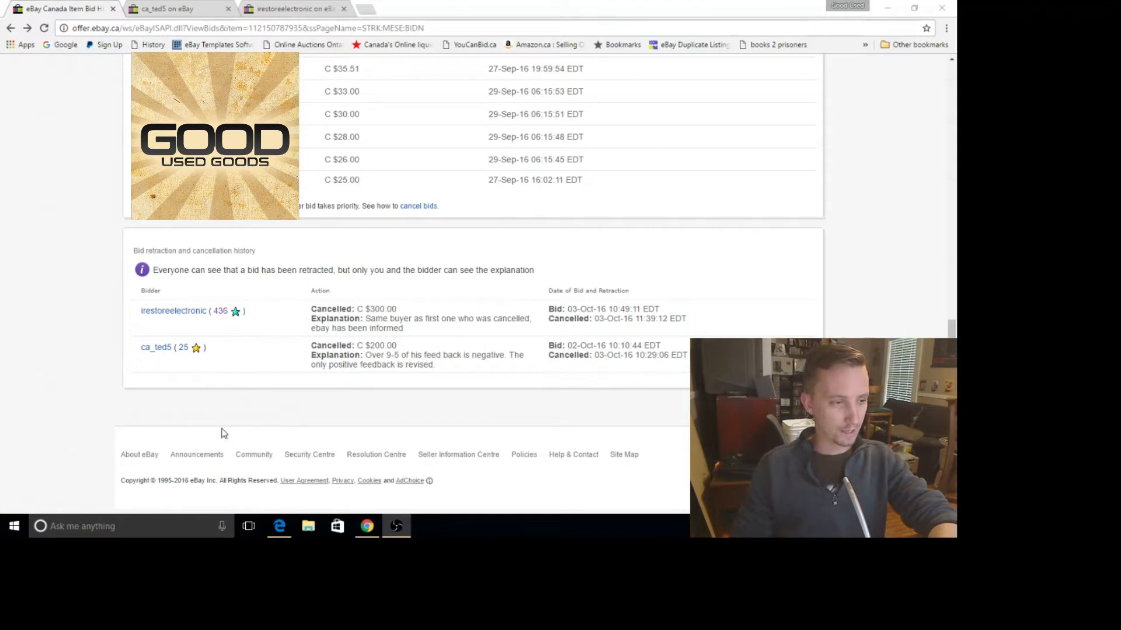
pyautogui.moveTo(252, 352)
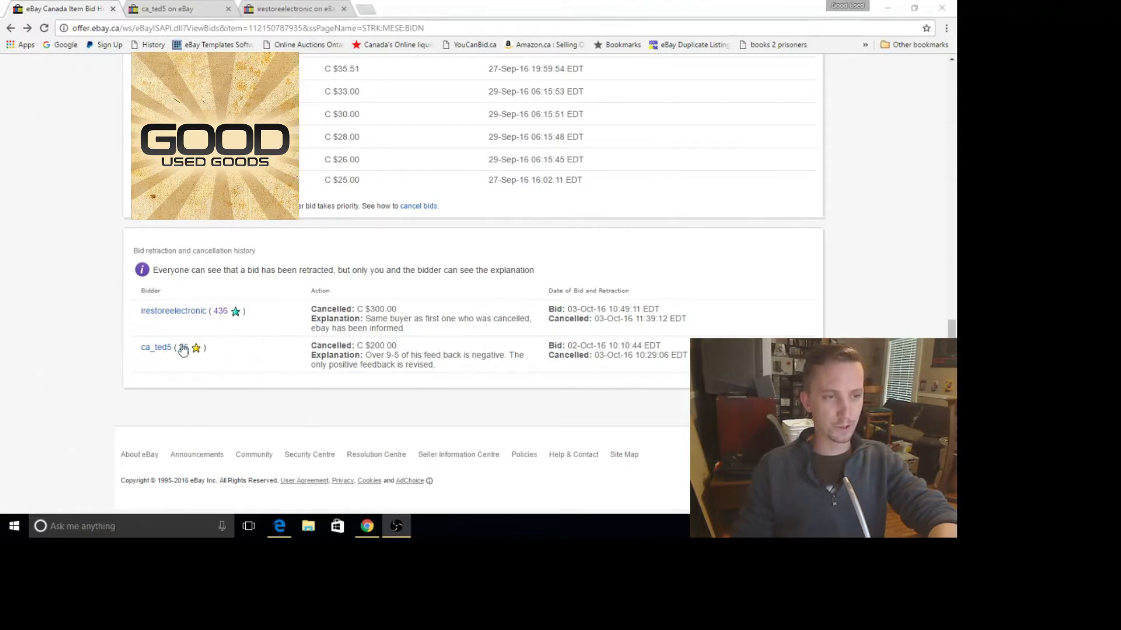
pyautogui.moveTo(264, 315)
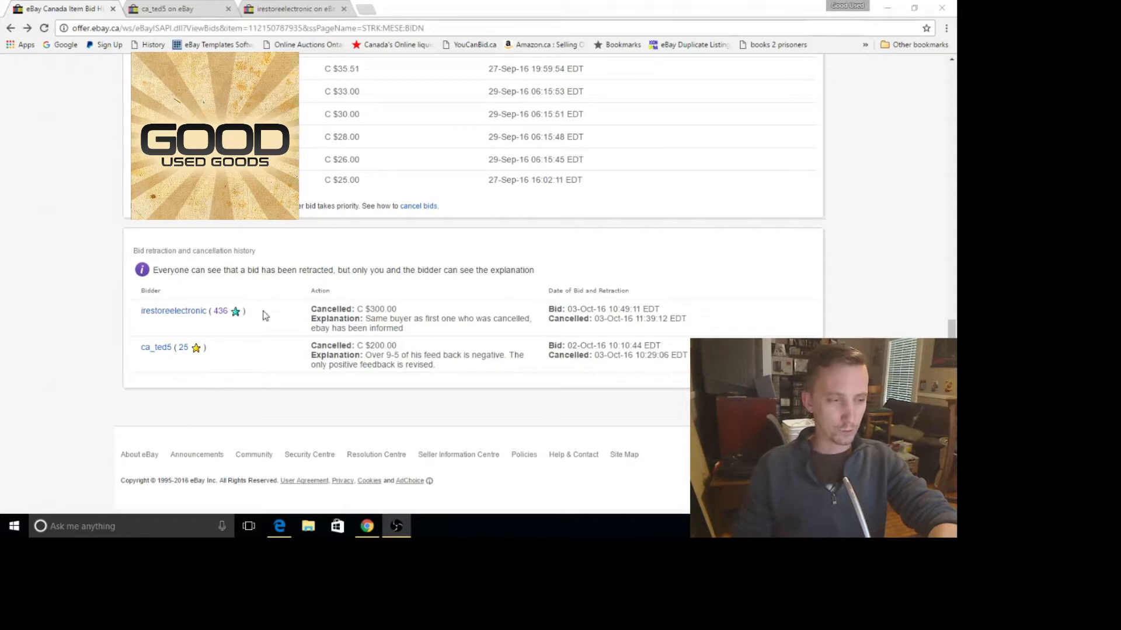
pyautogui.moveTo(461, 415)
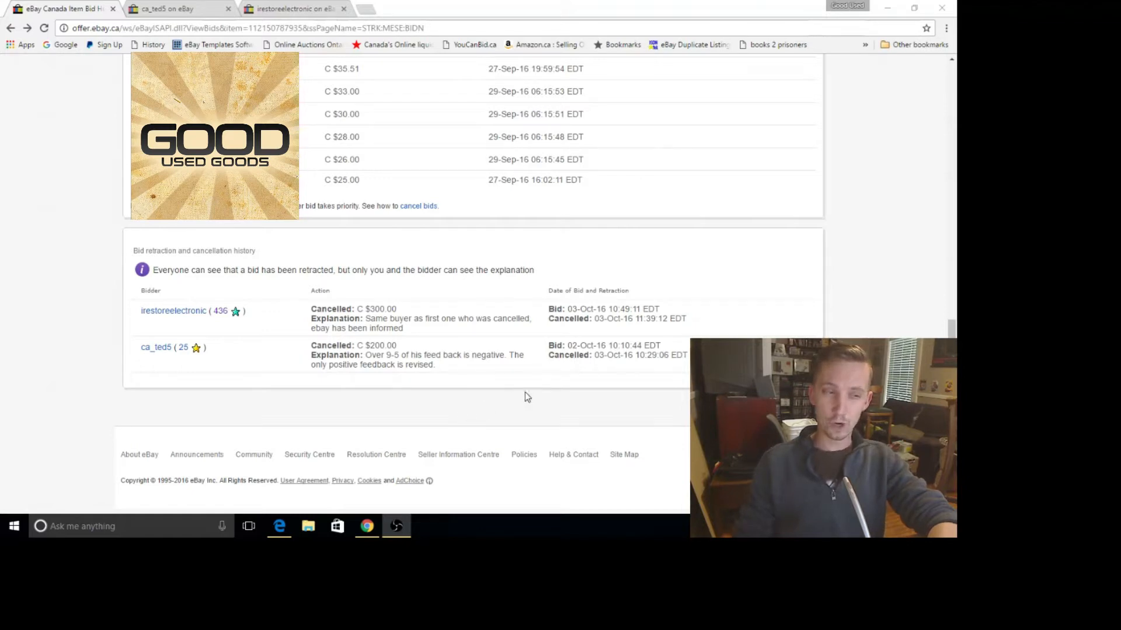
pyautogui.moveTo(199, 383)
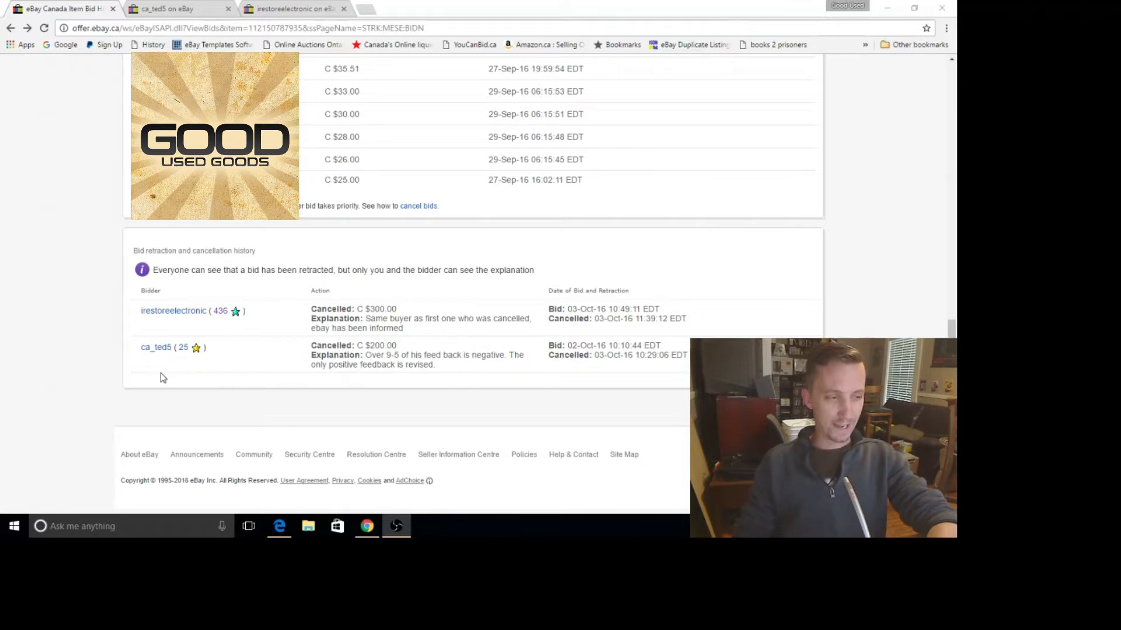
pyautogui.moveTo(178, 382)
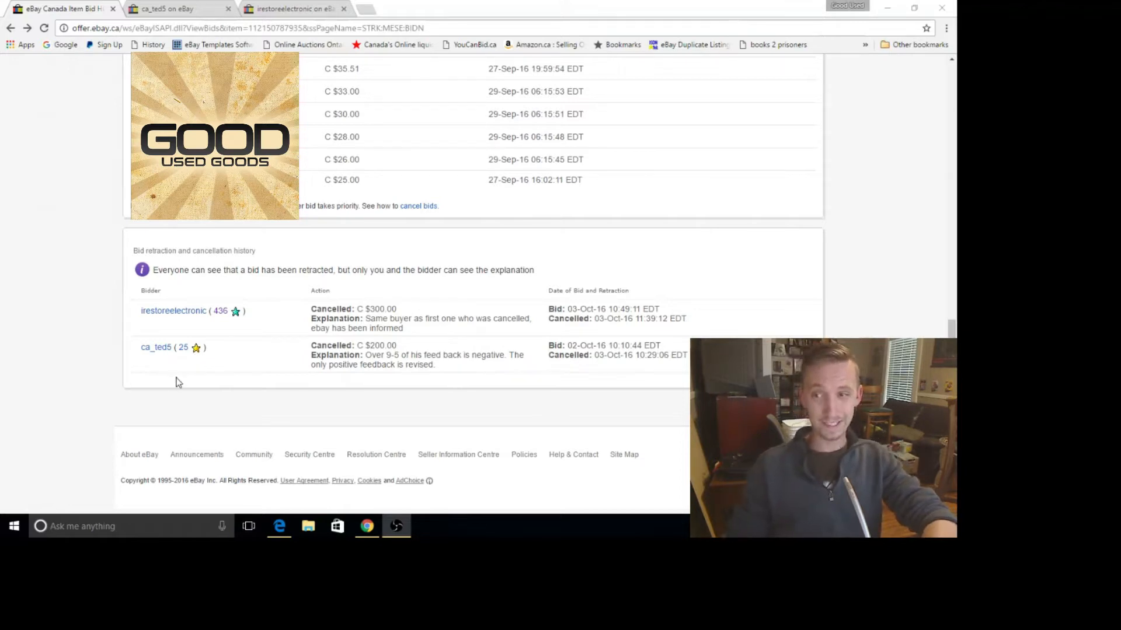
pyautogui.moveTo(222, 460)
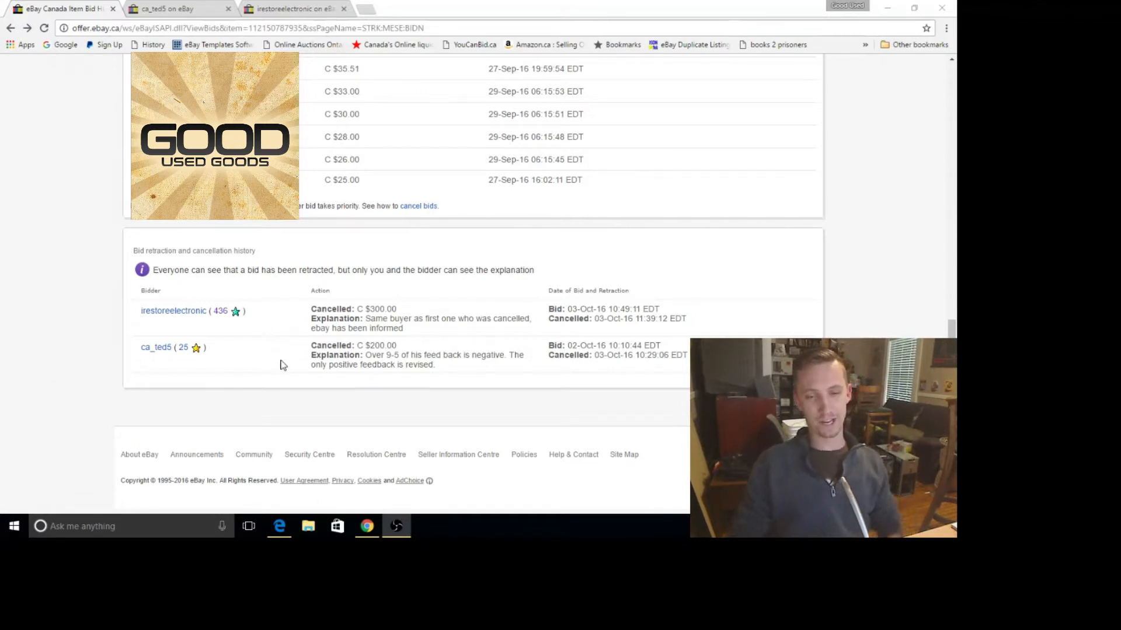
pyautogui.moveTo(297, 445)
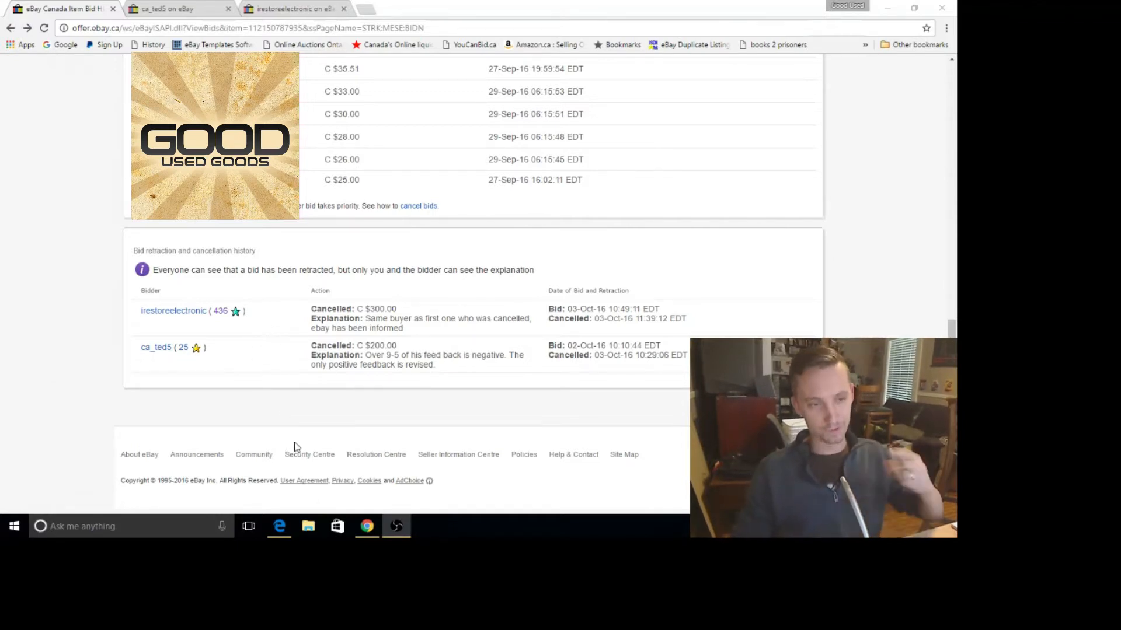
pyautogui.moveTo(331, 436)
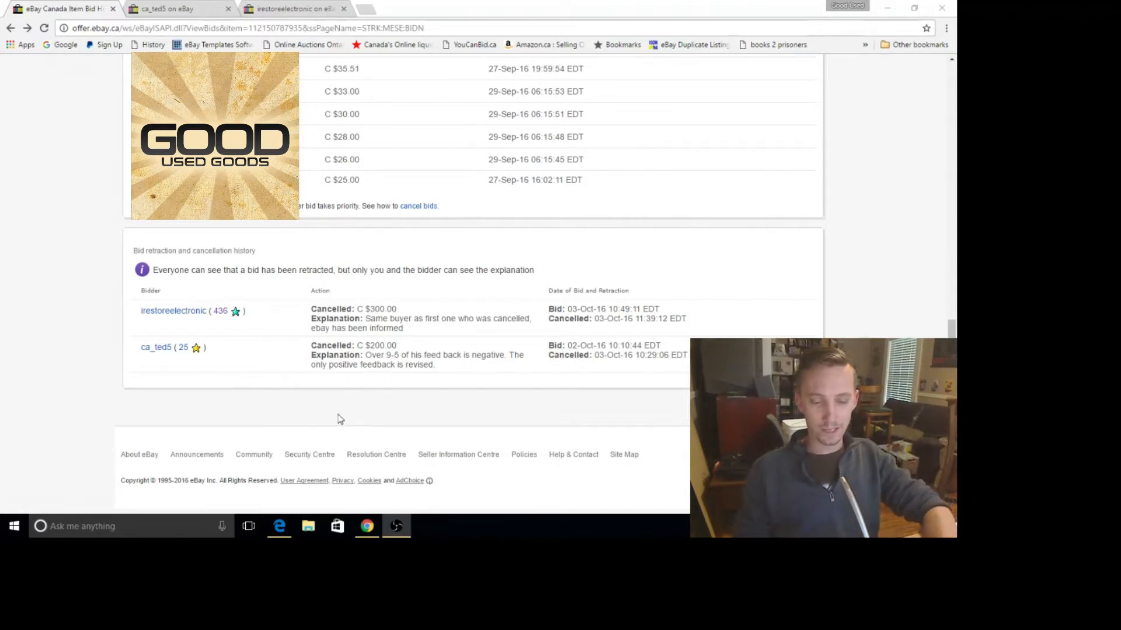
pyautogui.moveTo(350, 409)
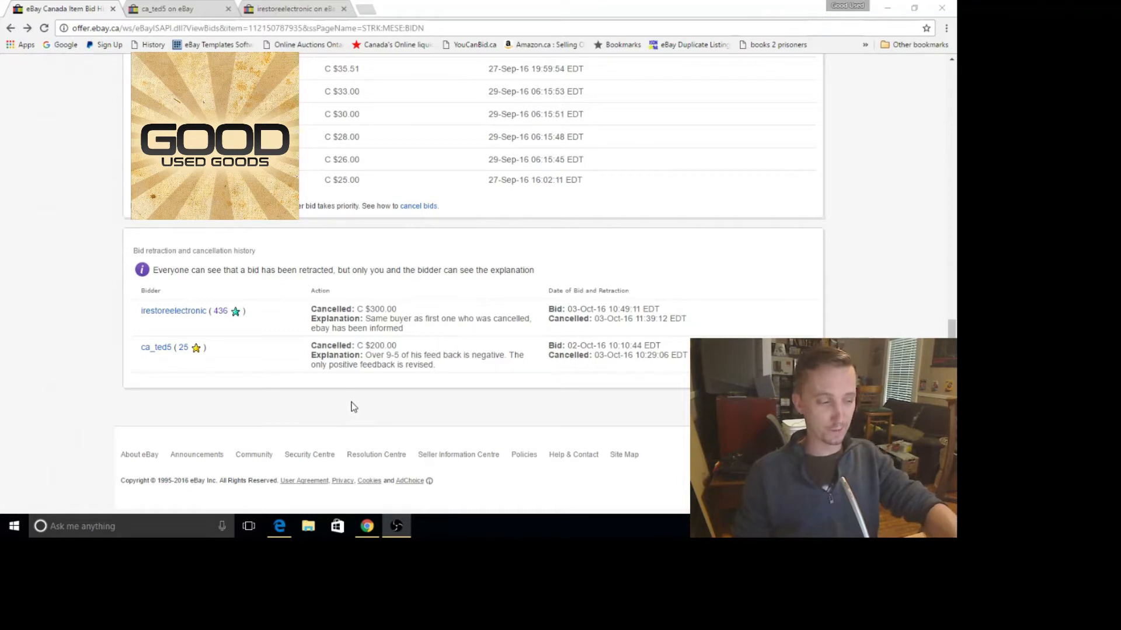
pyautogui.moveTo(278, 320)
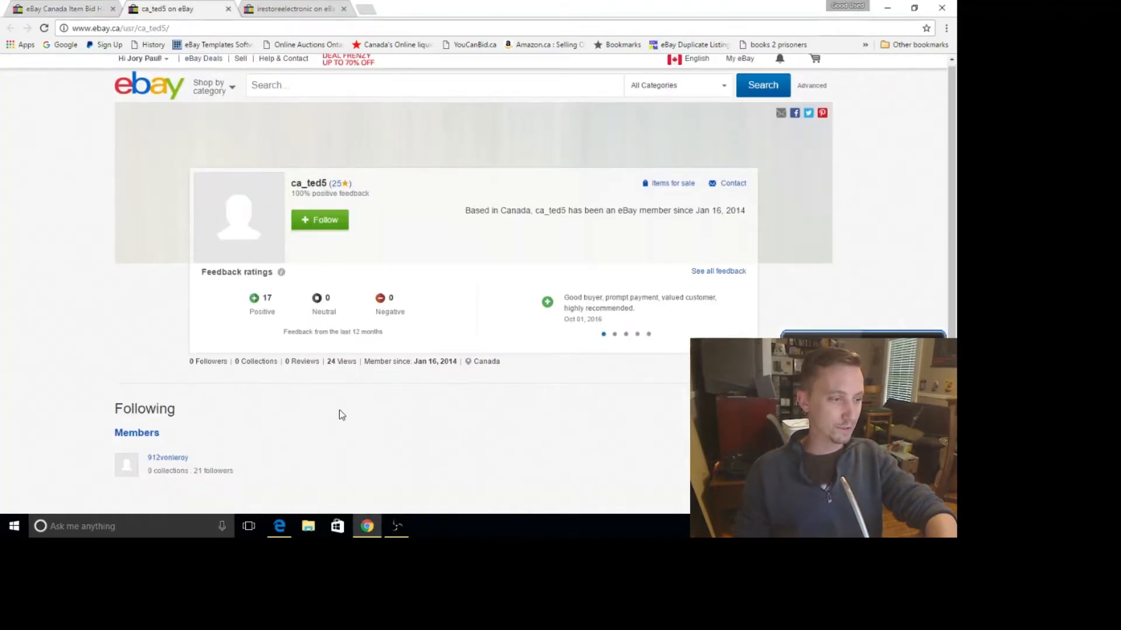
pyautogui.scroll(-3)
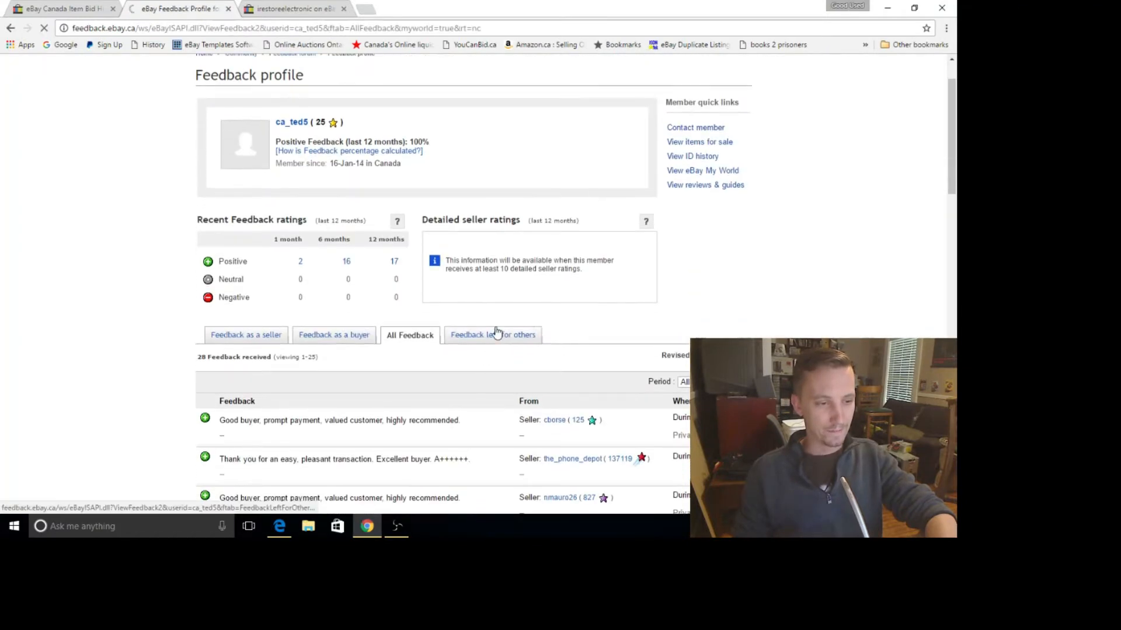
pyautogui.click(492, 334)
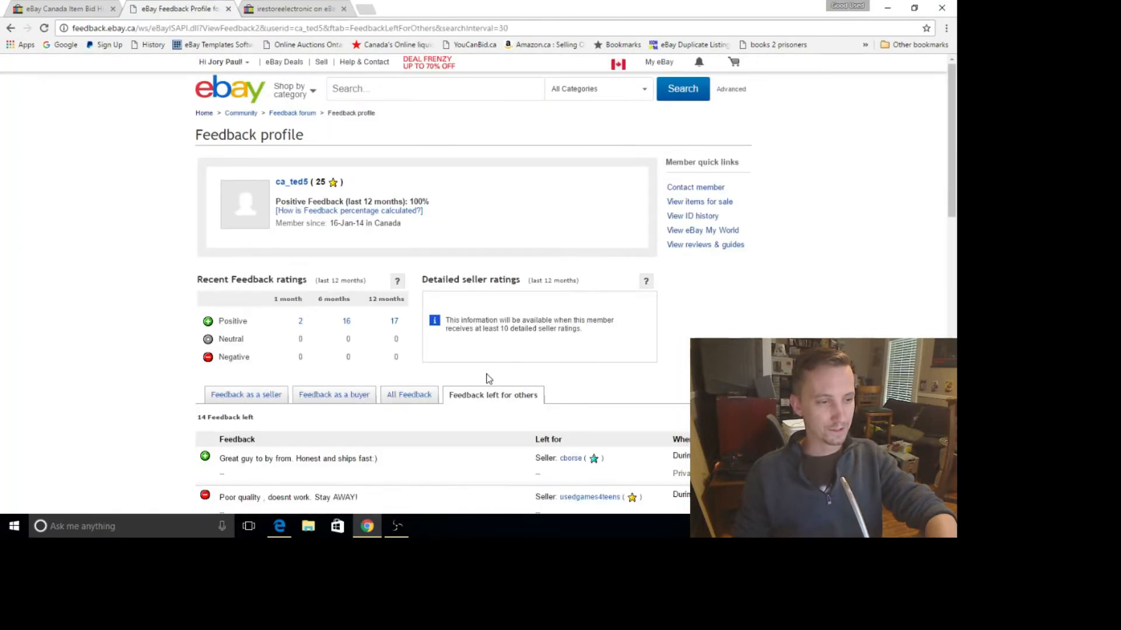
pyautogui.scroll(-3)
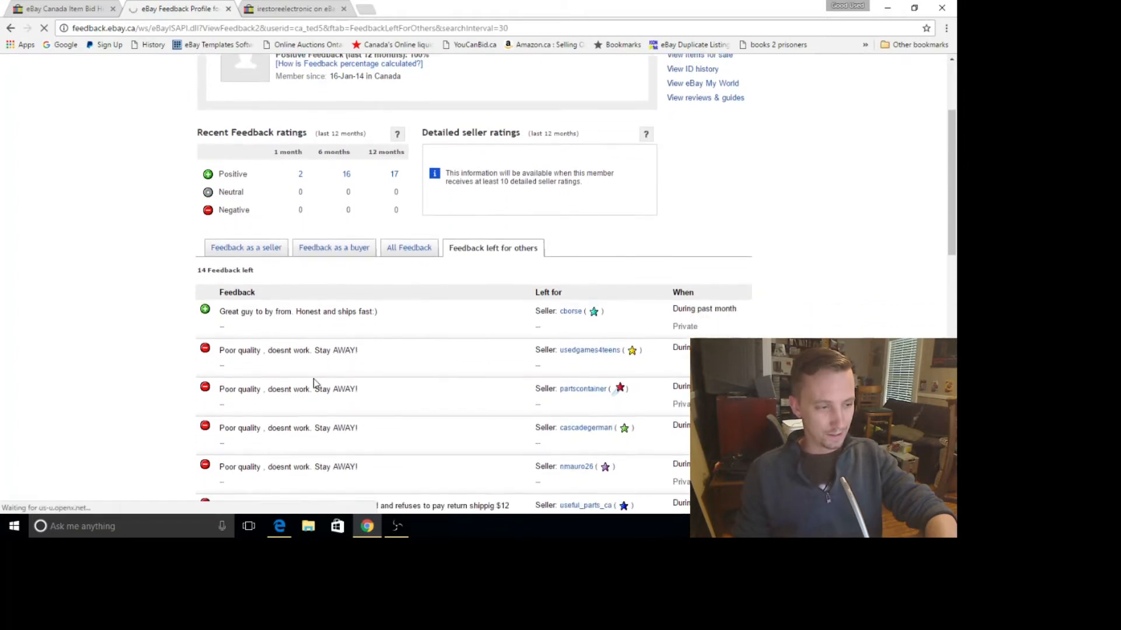
pyautogui.scroll(-3)
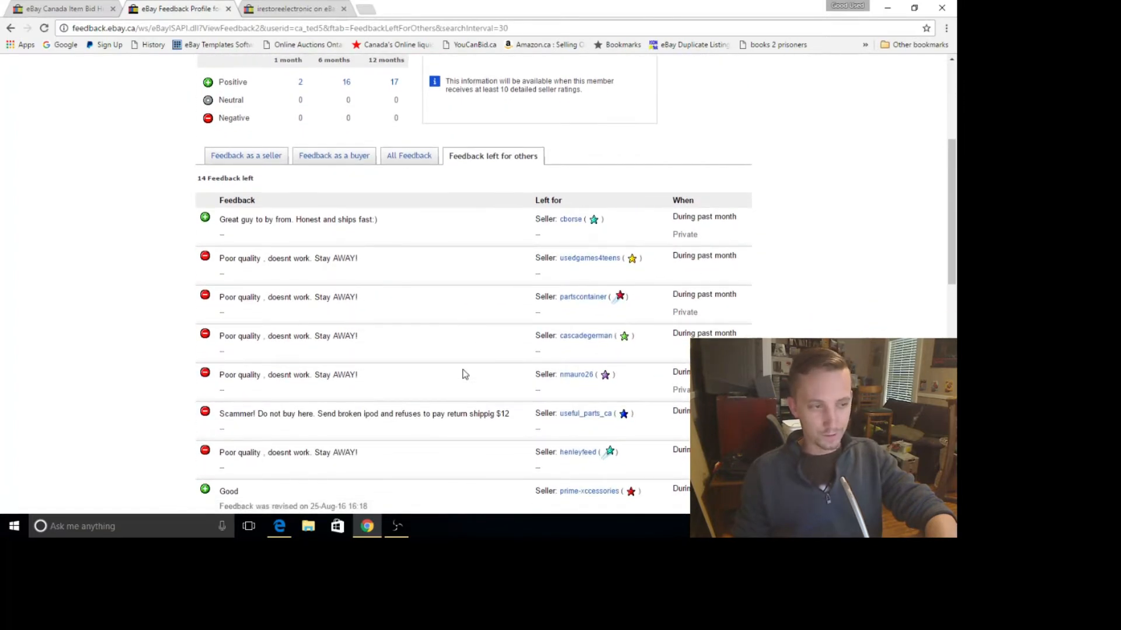
pyautogui.scroll(-3)
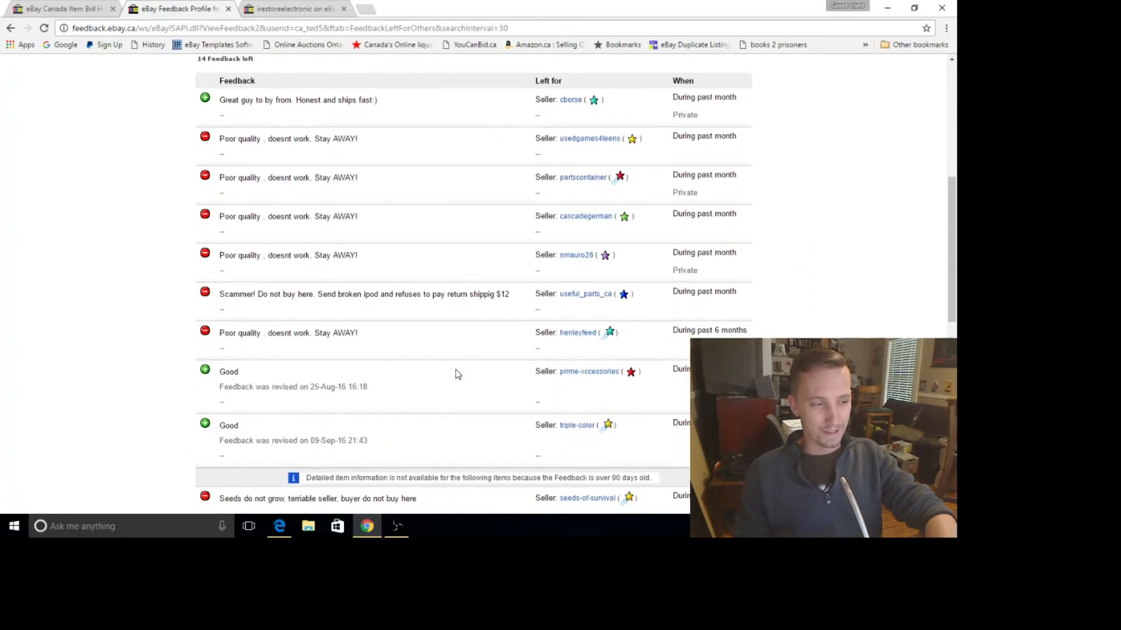
pyautogui.scroll(-3)
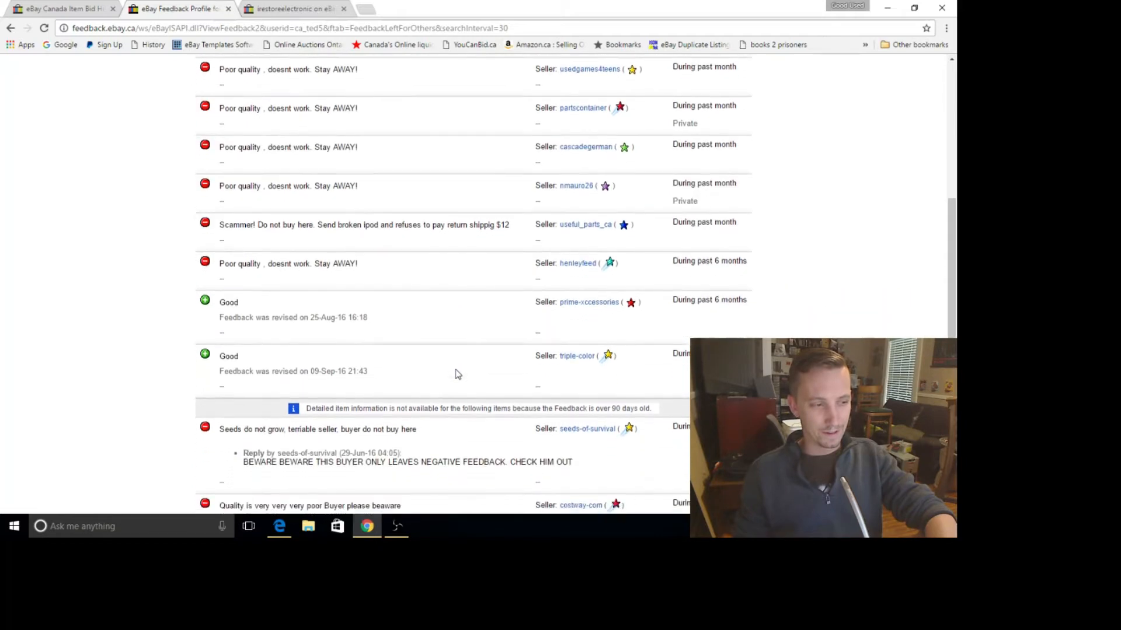
pyautogui.scroll(-3)
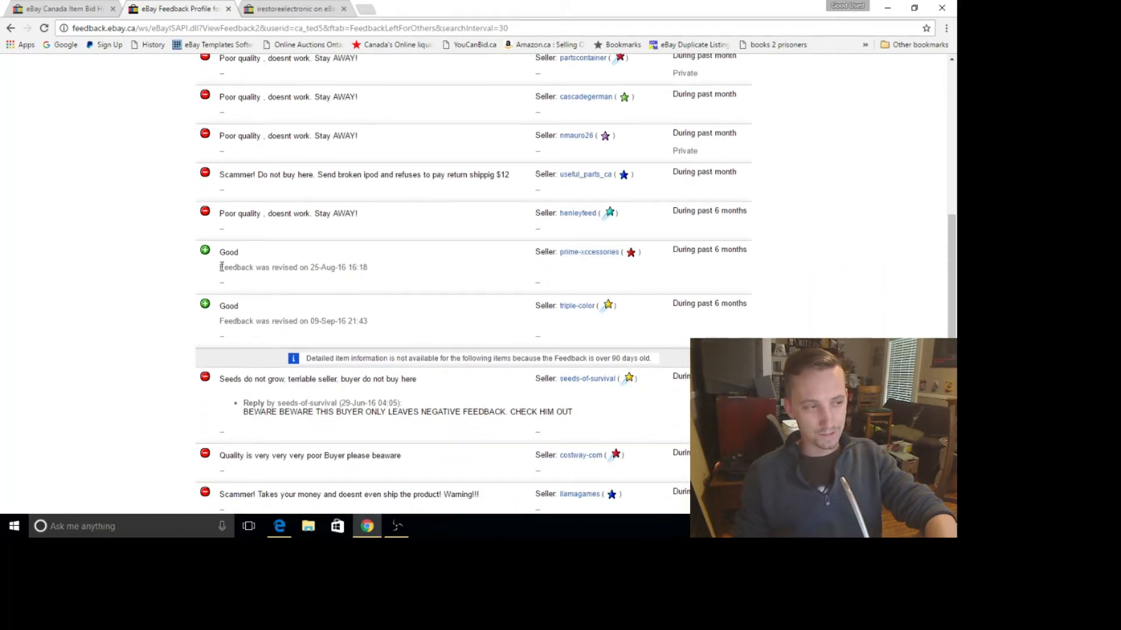
pyautogui.moveTo(220, 266); pyautogui.dragTo(364, 266)
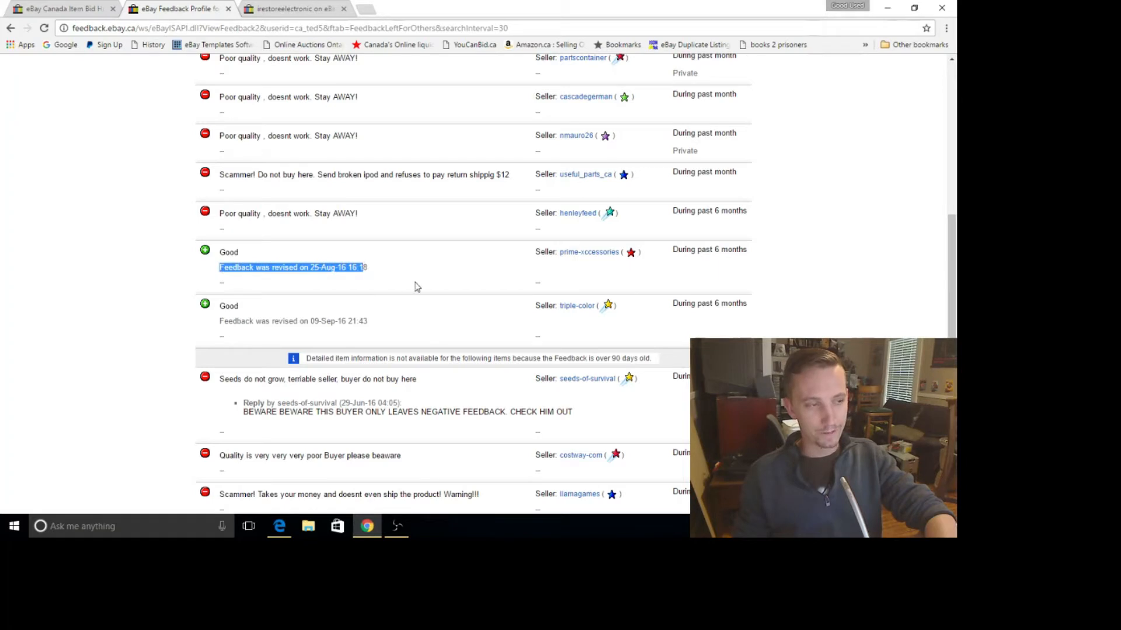
pyautogui.click(299, 436)
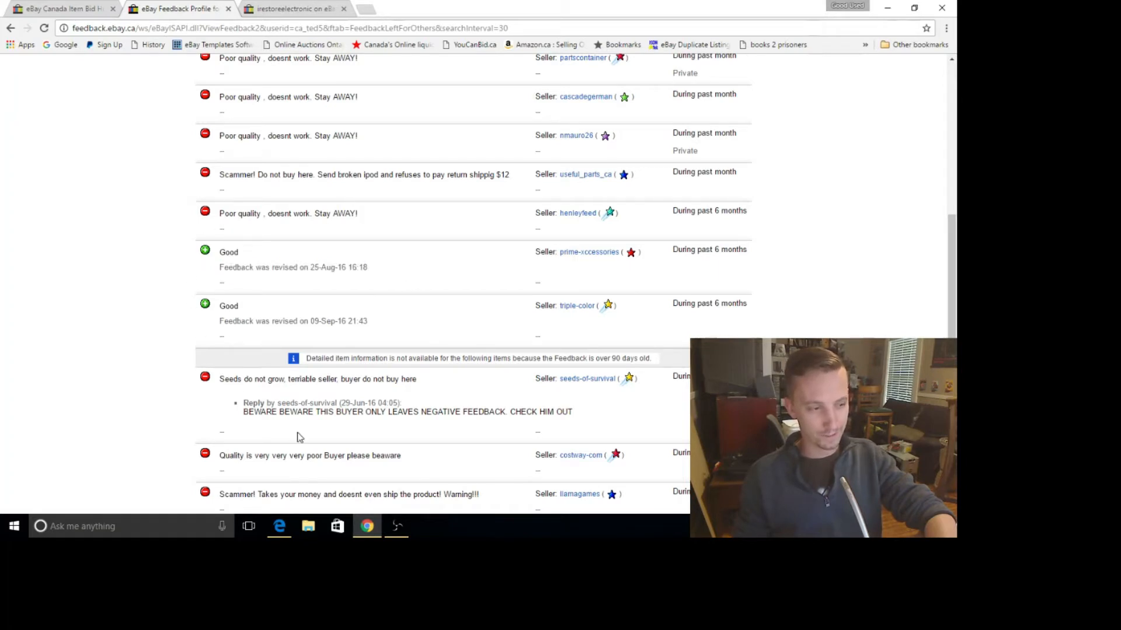
# Browse the remaining 'Poor quality' negatives, then return up toward the bid history.
pyautogui.scroll(-3)
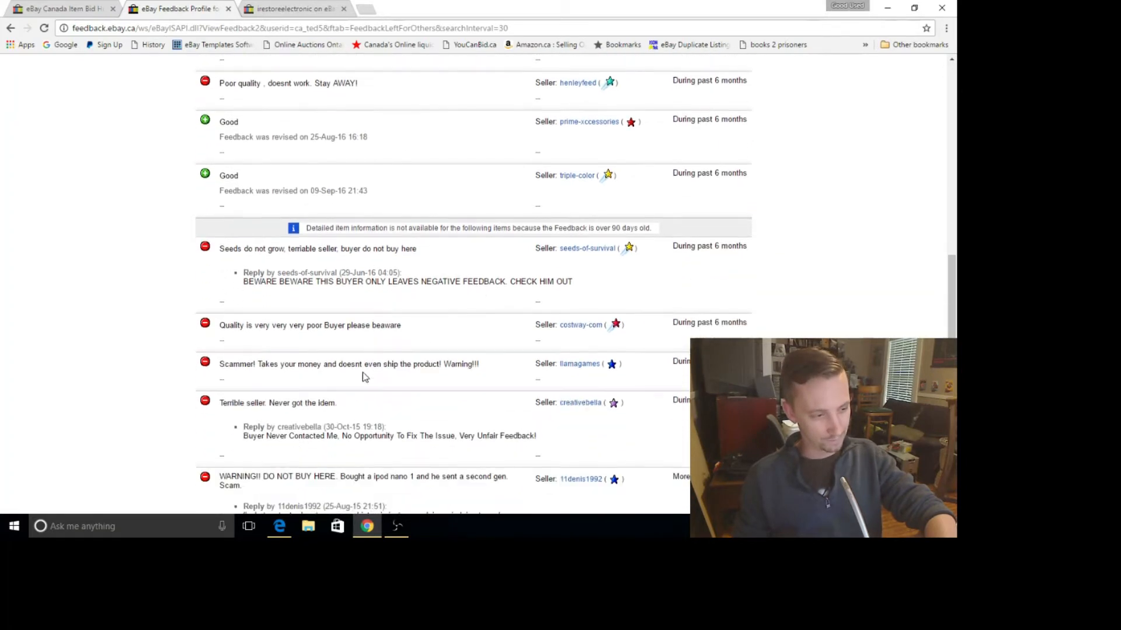
pyautogui.scroll(-3)
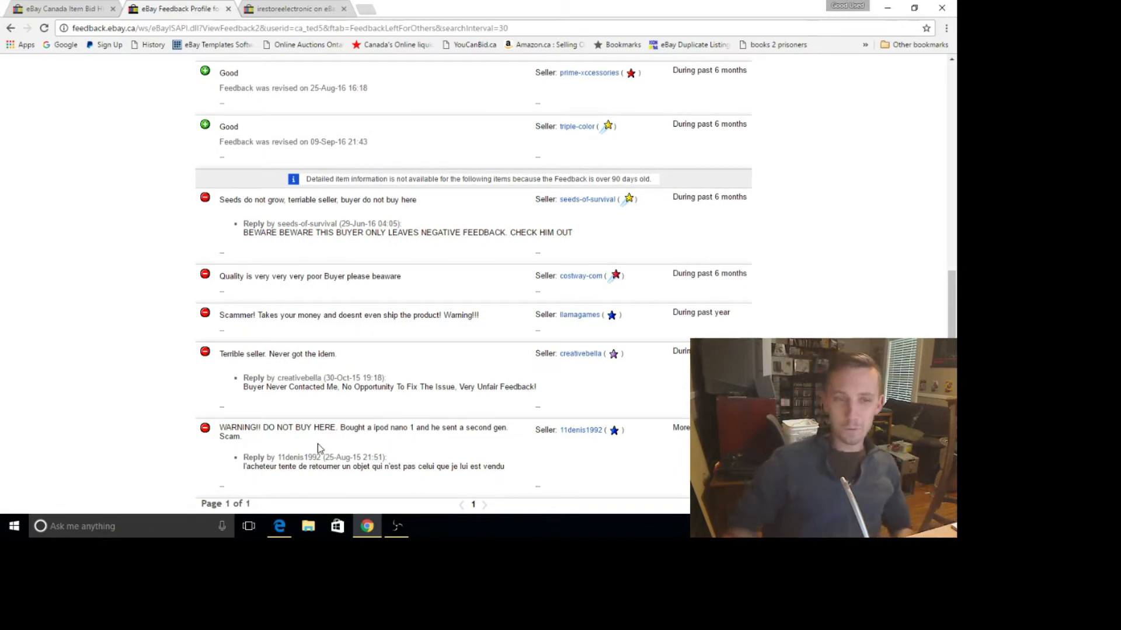
pyautogui.moveTo(301, 420)
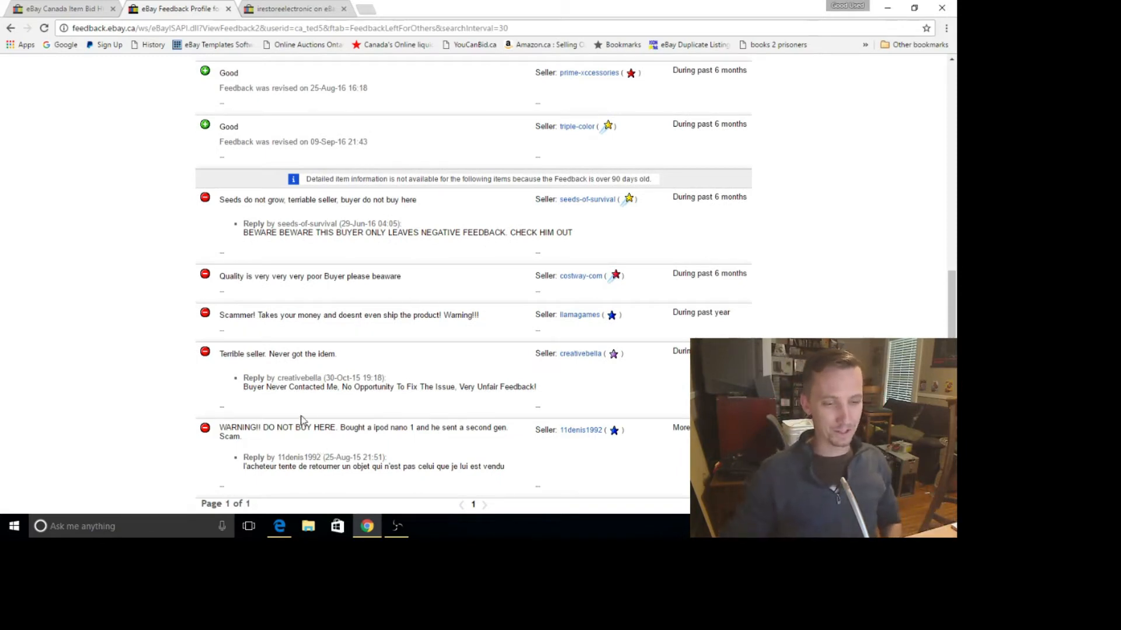
pyautogui.scroll(-3)
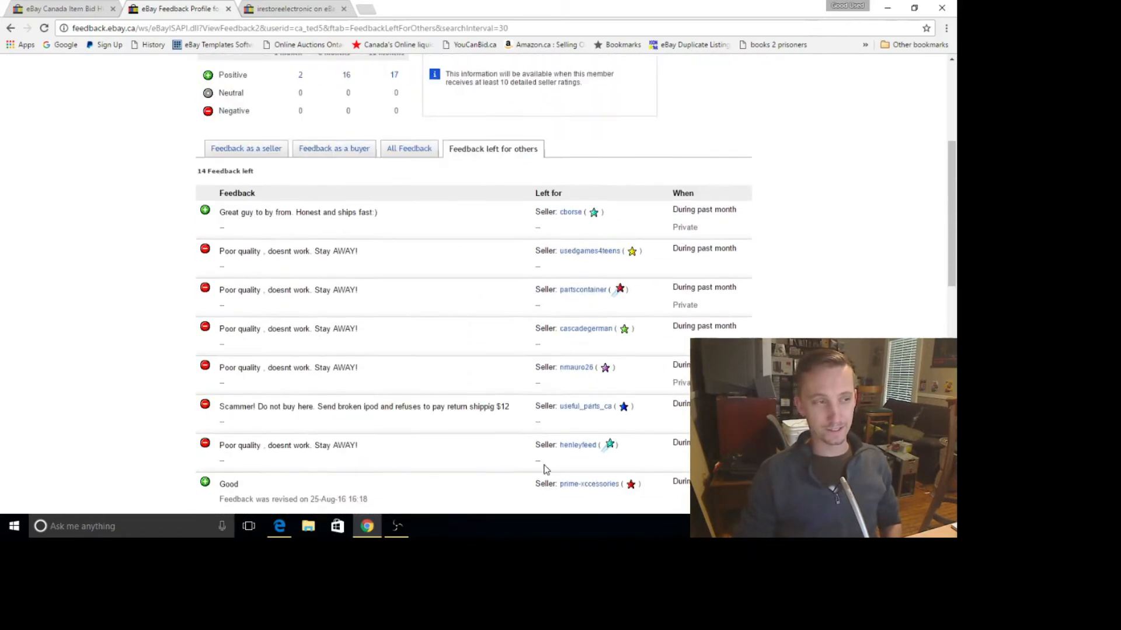
pyautogui.scroll(-3)
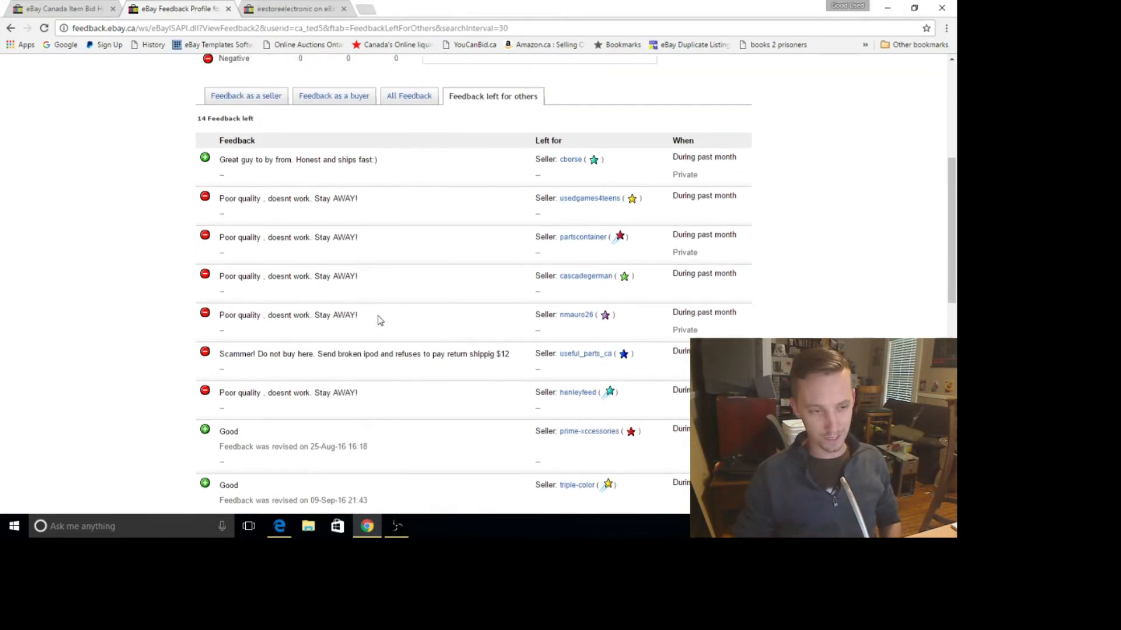
pyautogui.scroll(3)
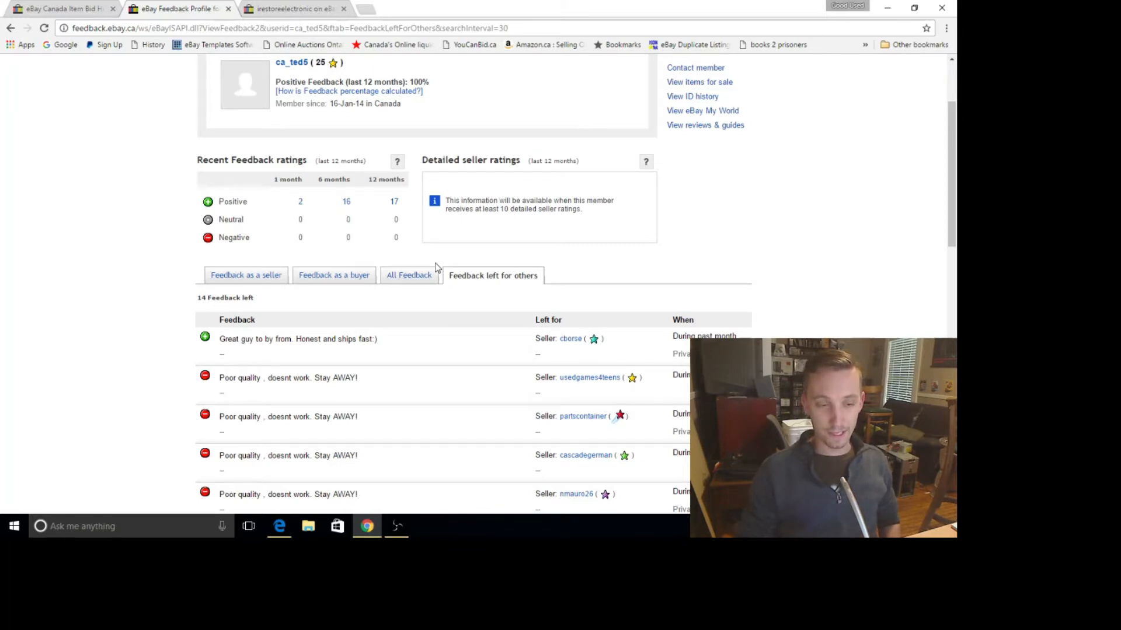
pyautogui.scroll(3)
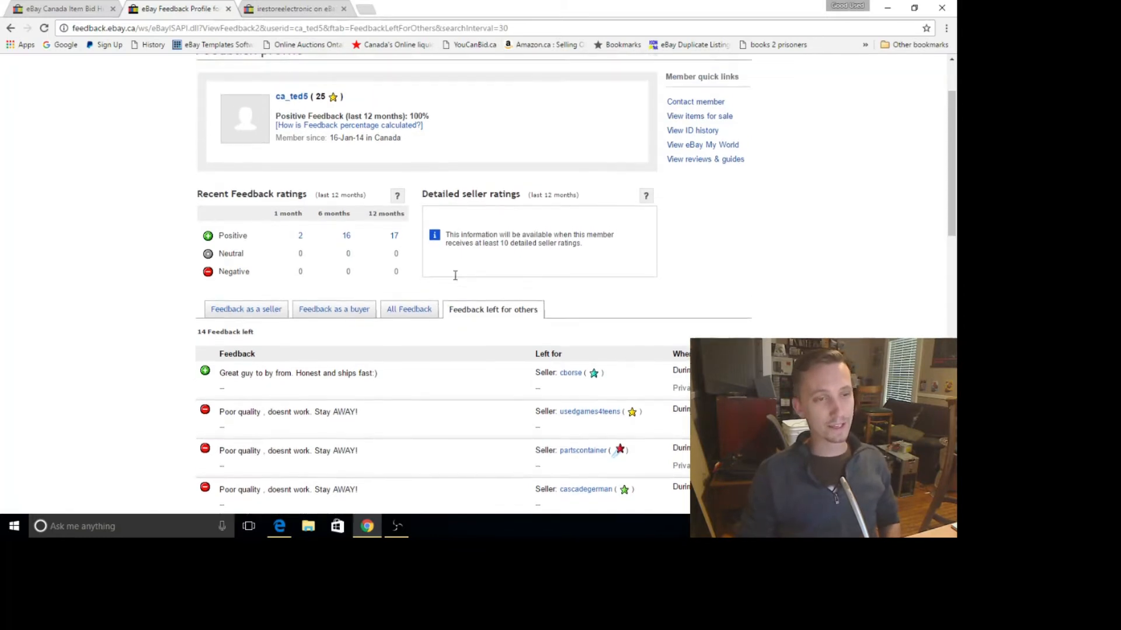
pyautogui.scroll(3)
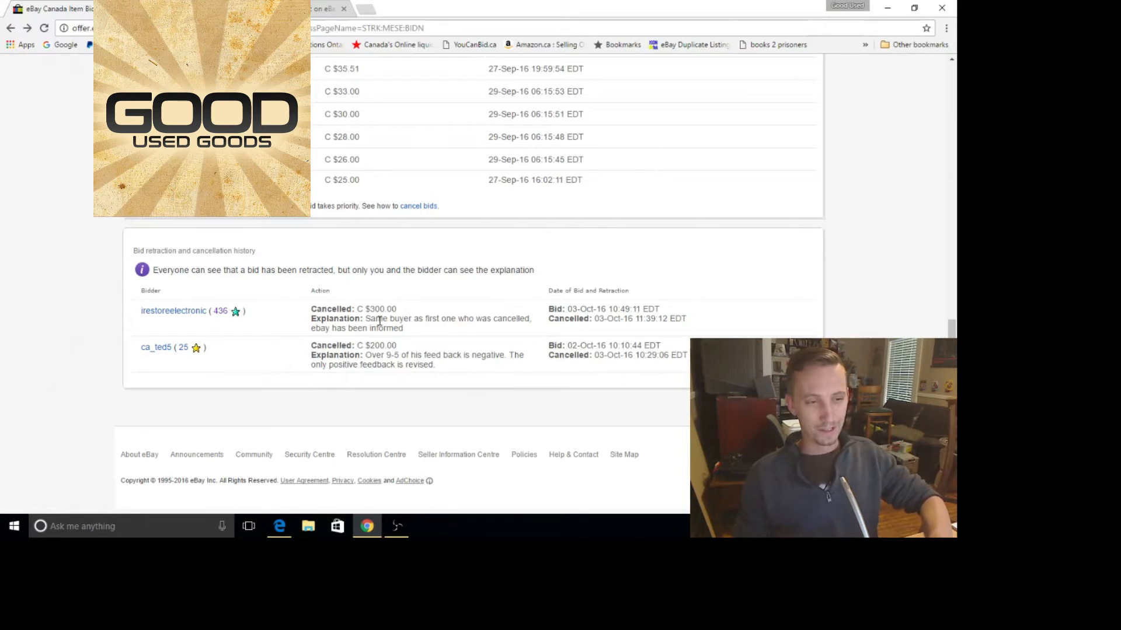
pyautogui.moveTo(434, 336)
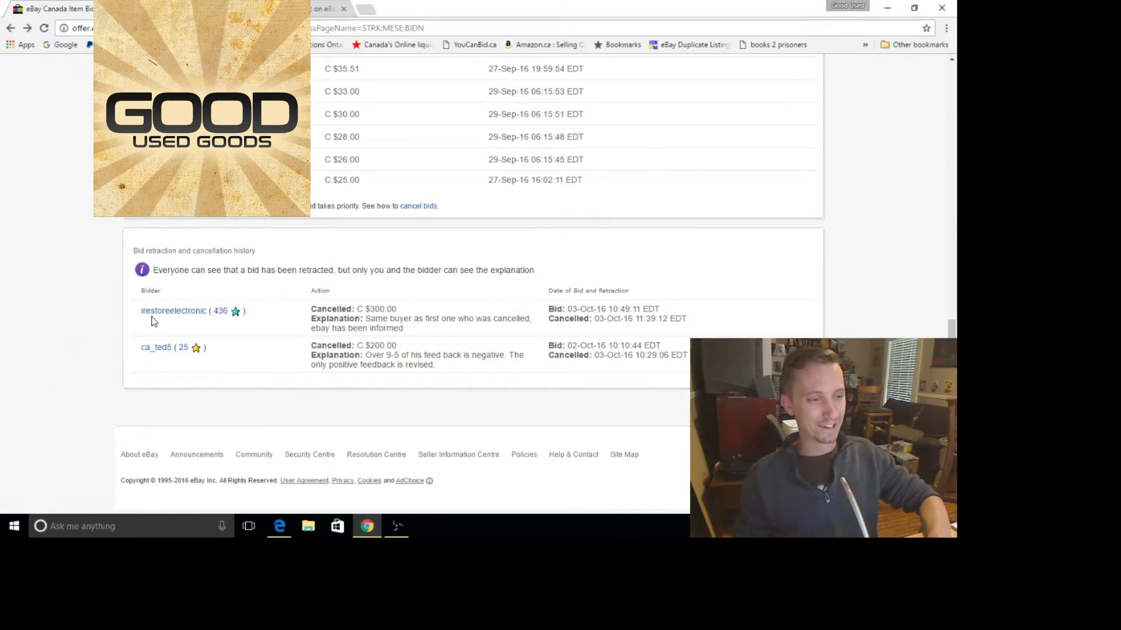
pyautogui.moveTo(150, 363)
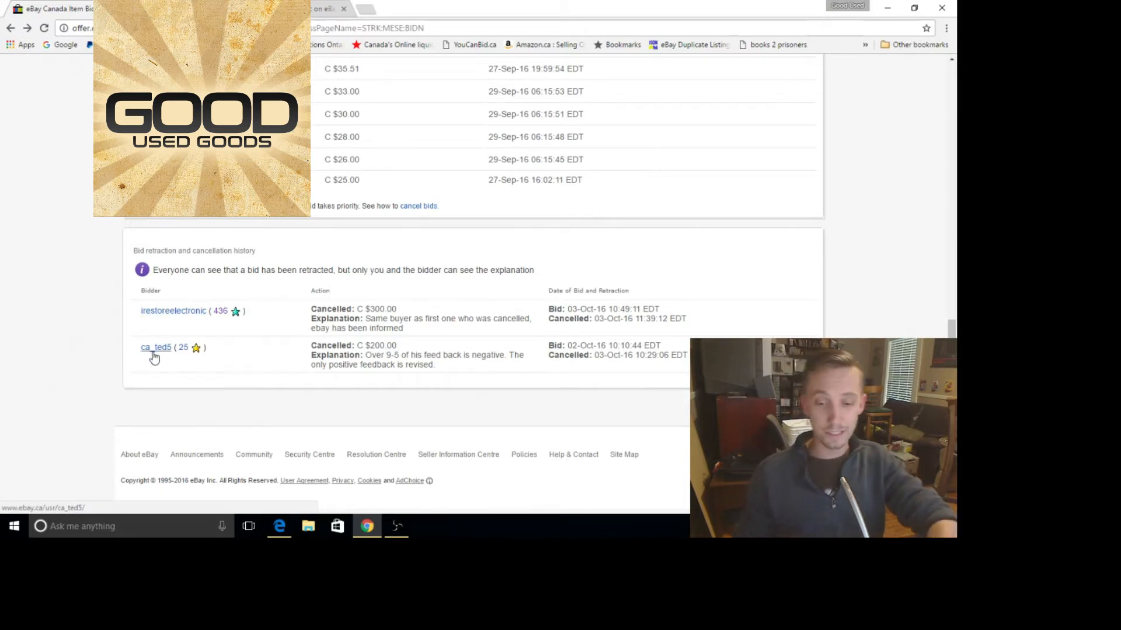
pyautogui.moveTo(168, 353)
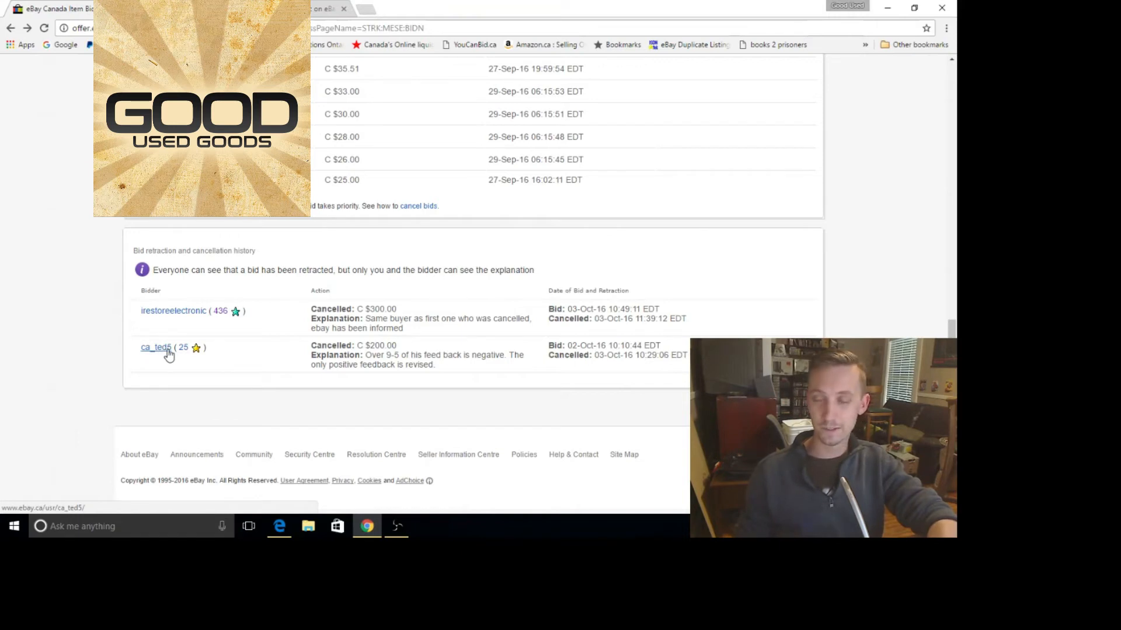
pyautogui.moveTo(170, 352)
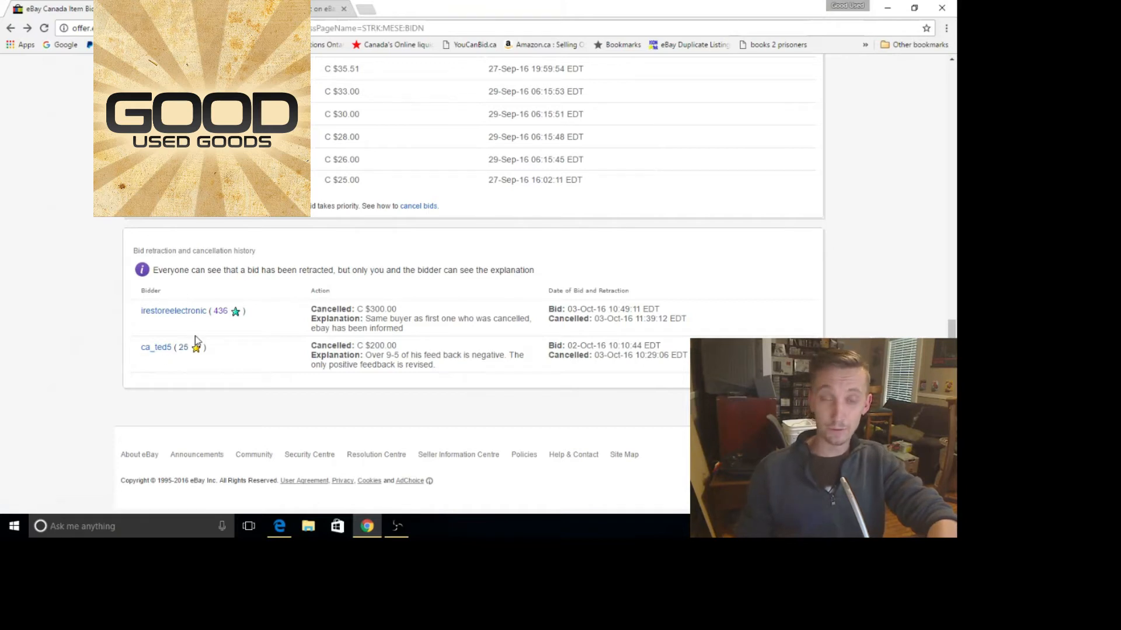
pyautogui.moveTo(222, 320)
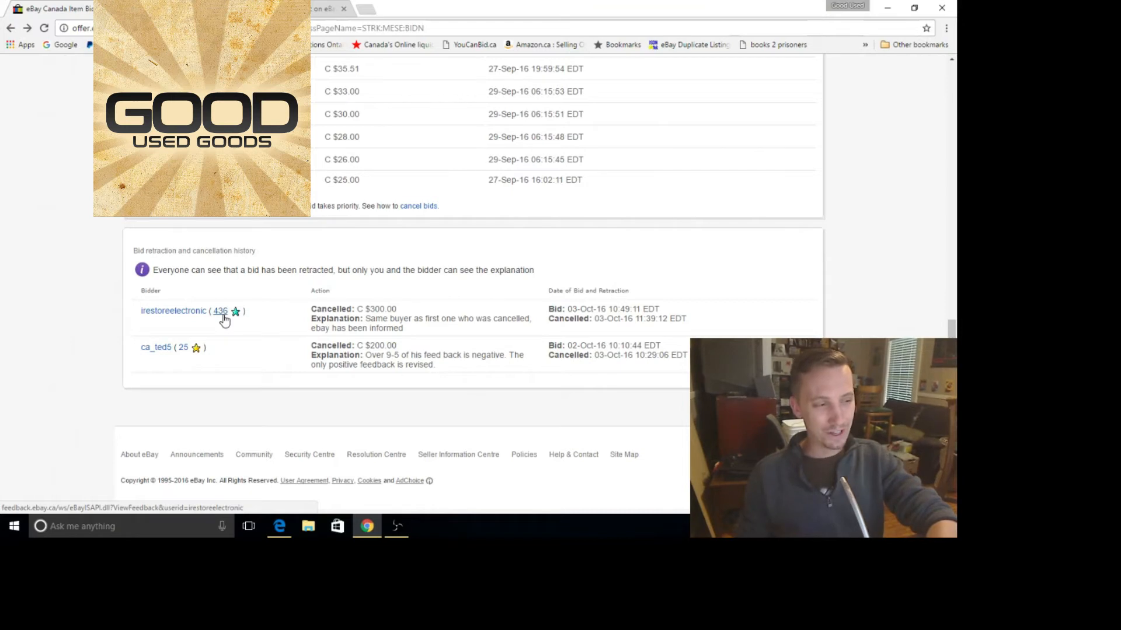
pyautogui.moveTo(186, 322)
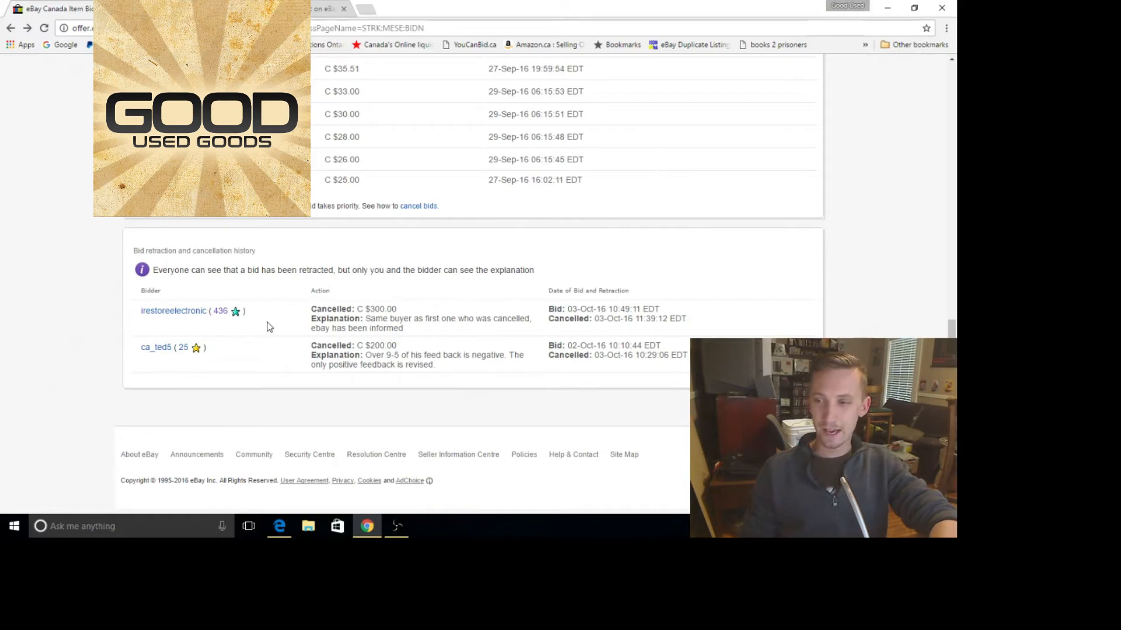
pyautogui.moveTo(205, 273)
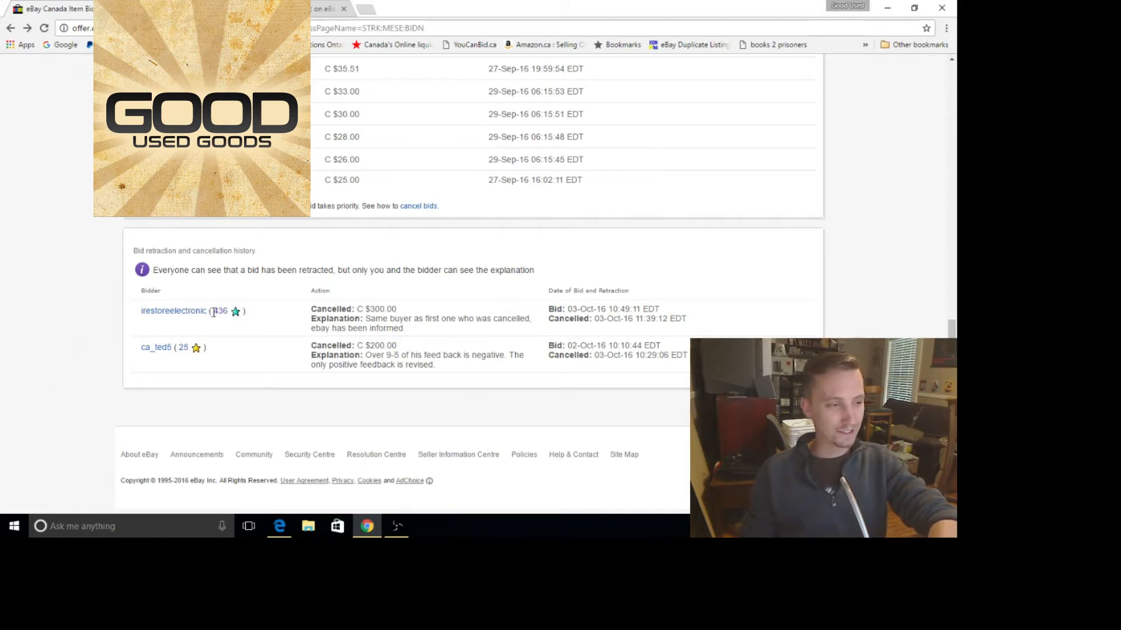
# Bring up irestoreelectronic's feedback profile and its feedback left for sellers.
pyautogui.click(173, 310)
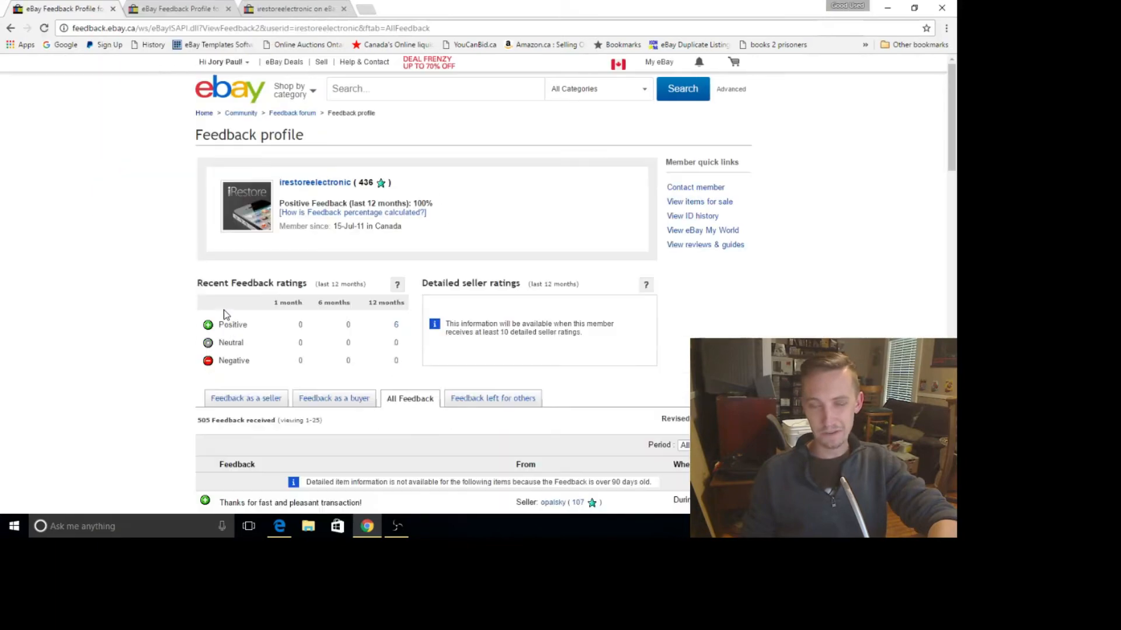
pyautogui.scroll(-3)
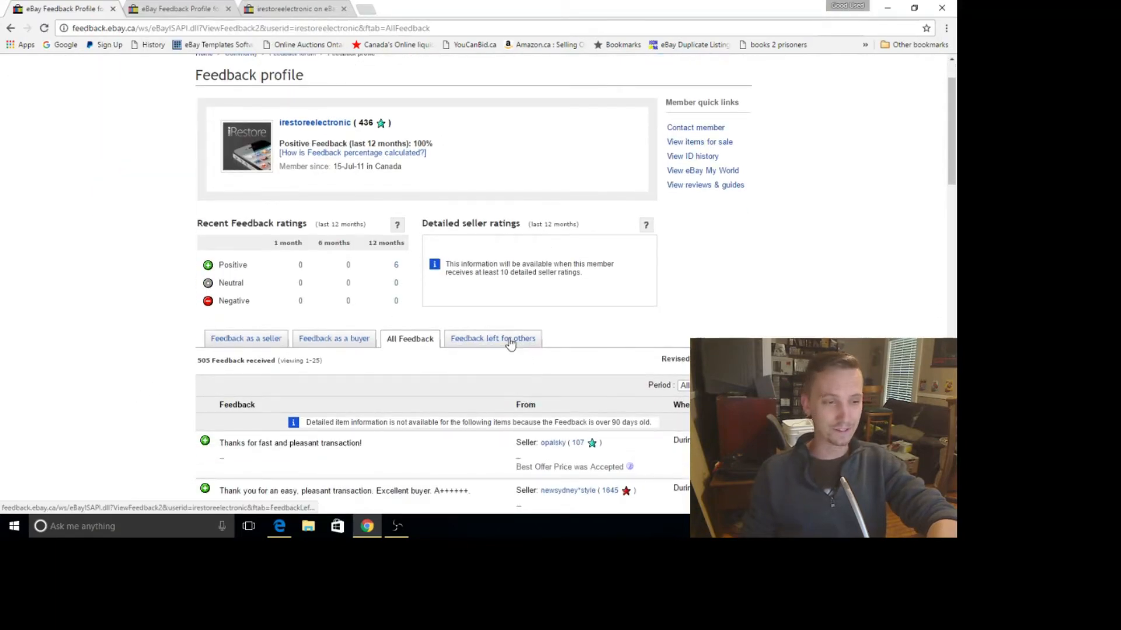
pyautogui.click(492, 338)
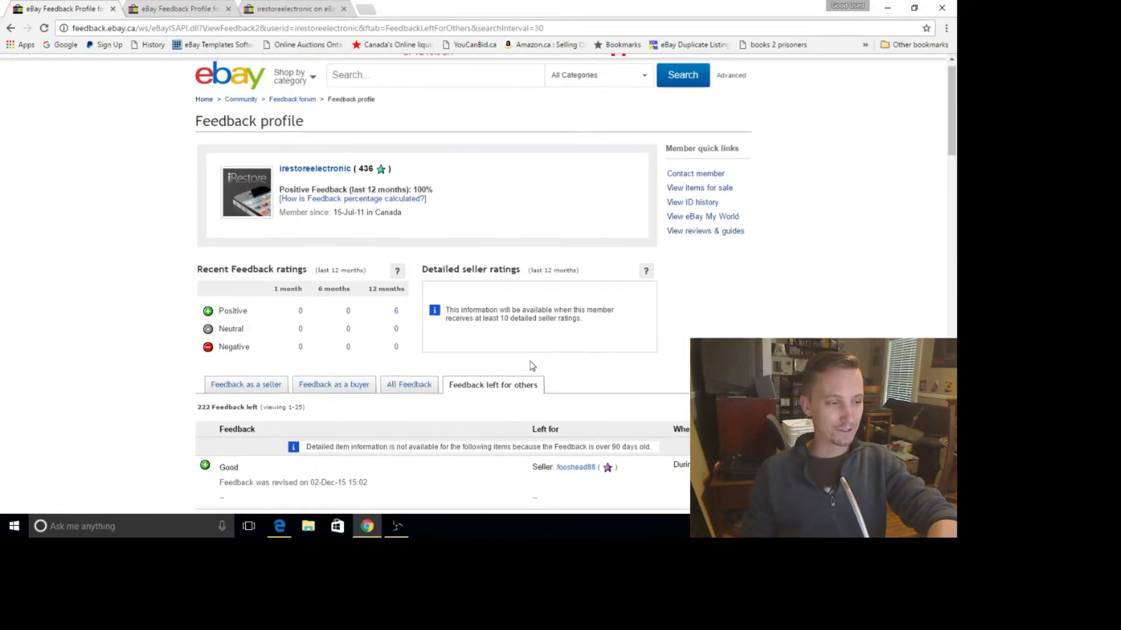
pyautogui.scroll(-3)
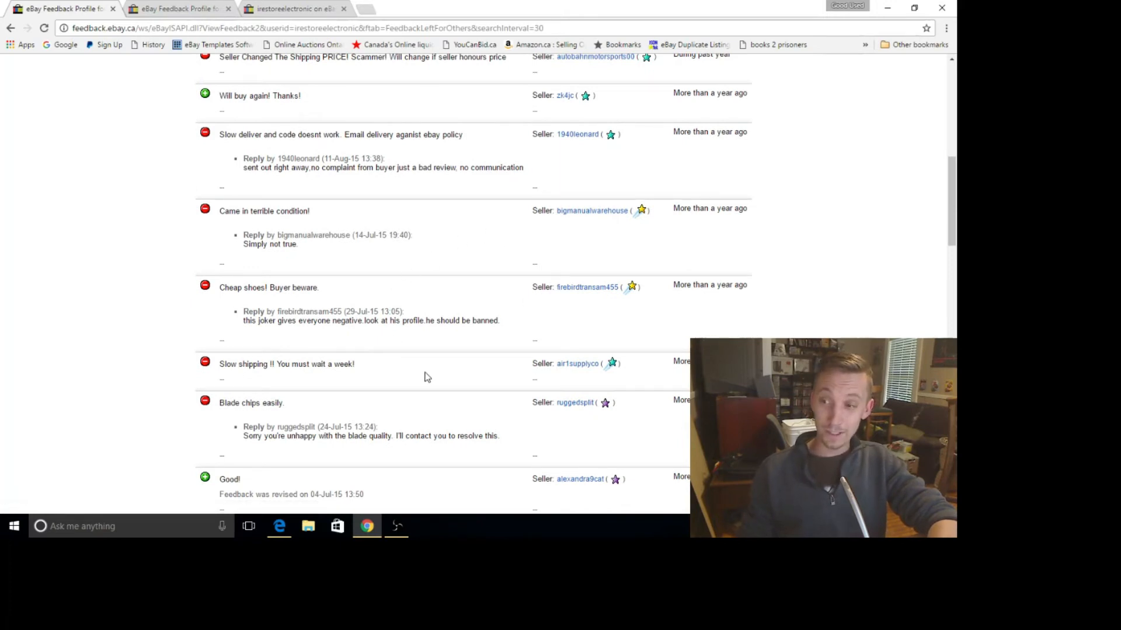
pyautogui.scroll(-3)
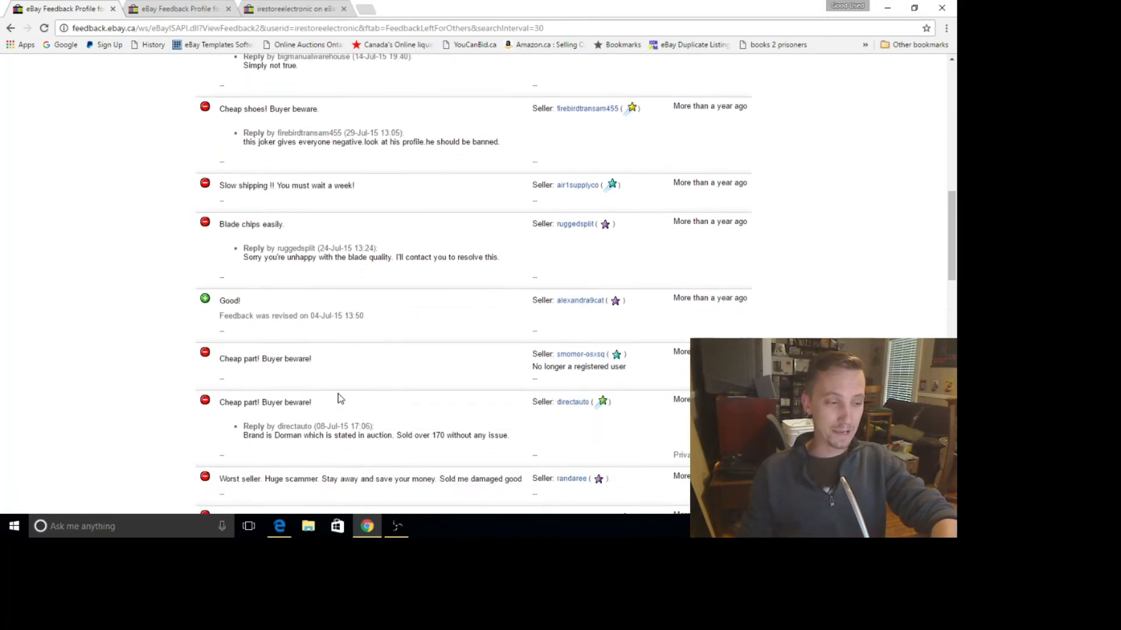
pyautogui.scroll(-3)
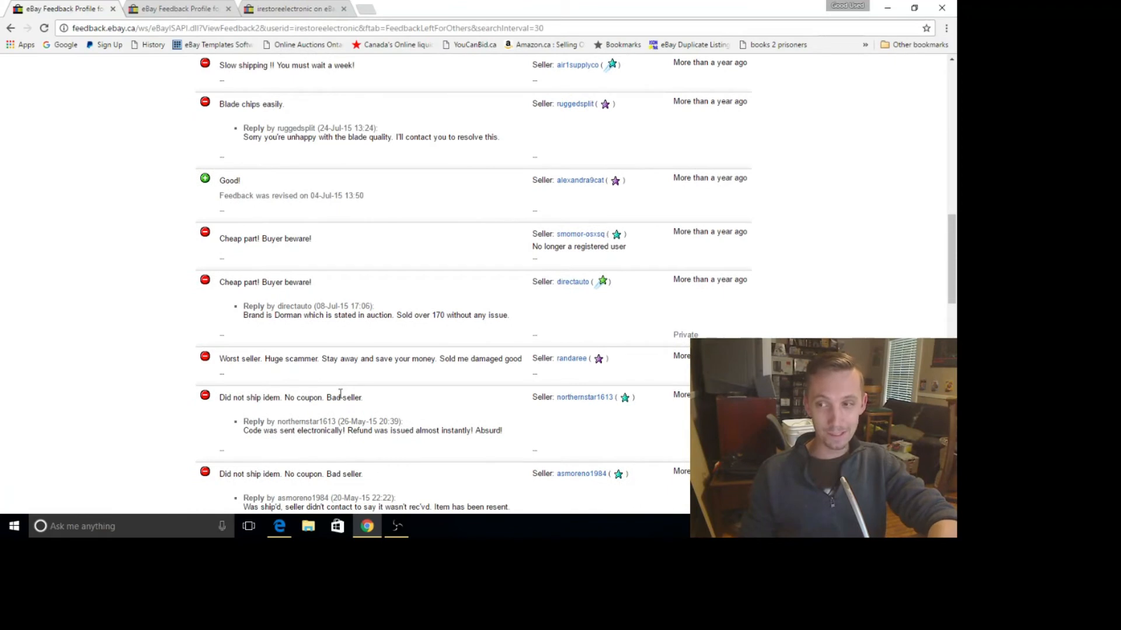
# Browse the 'Low quality seller' negatives down to the end of page 1 of 9.
pyautogui.scroll(-3)
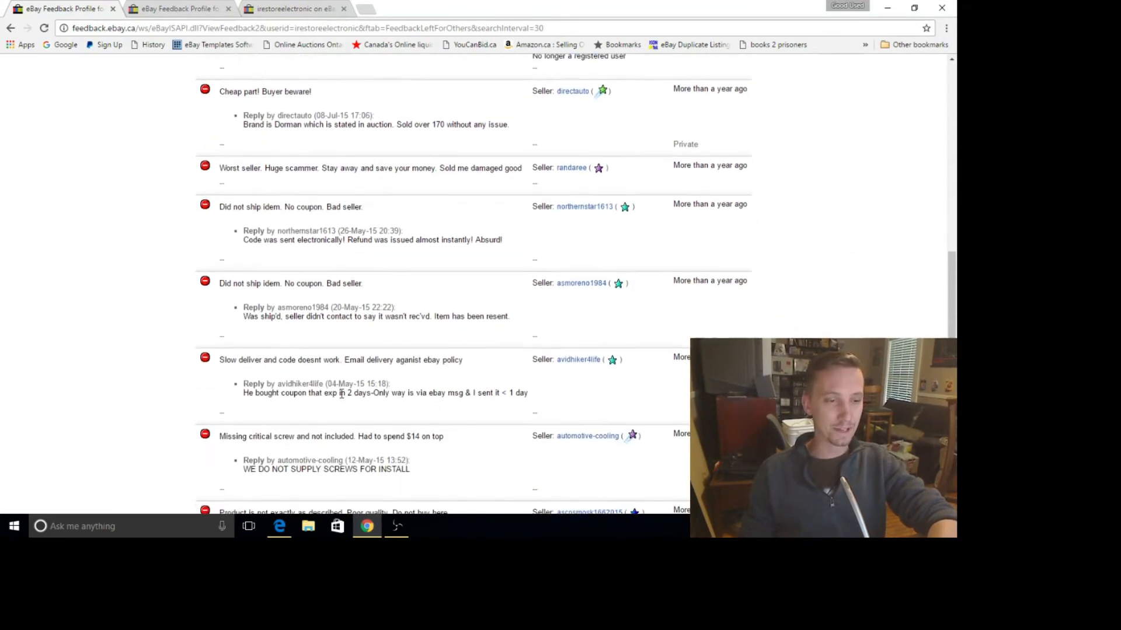
pyautogui.scroll(-3)
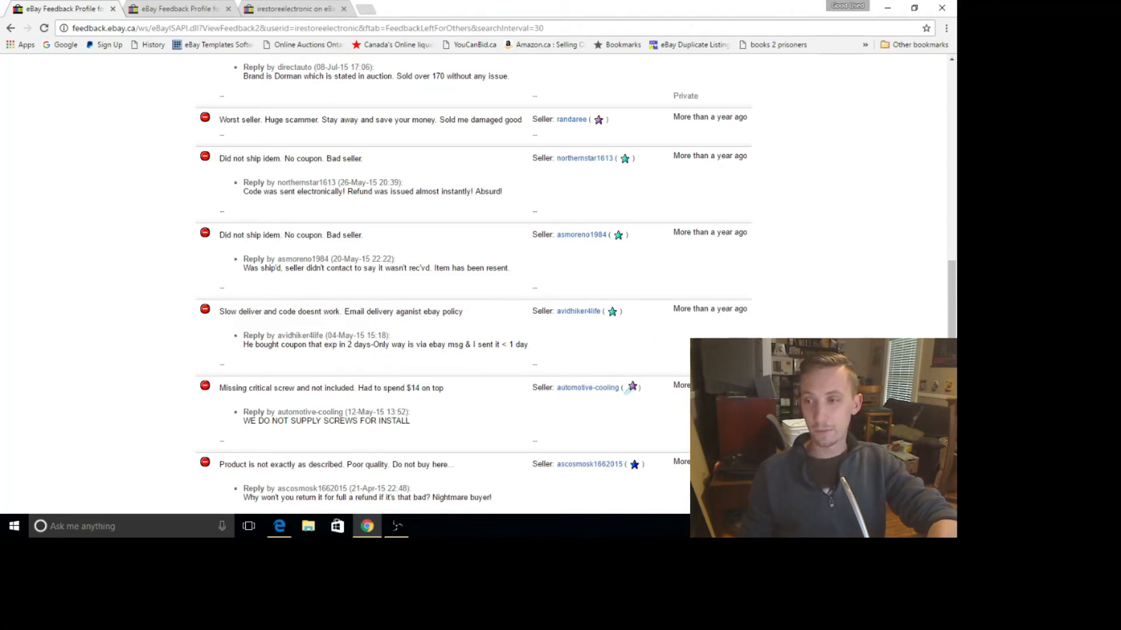
pyautogui.moveTo(478, 386)
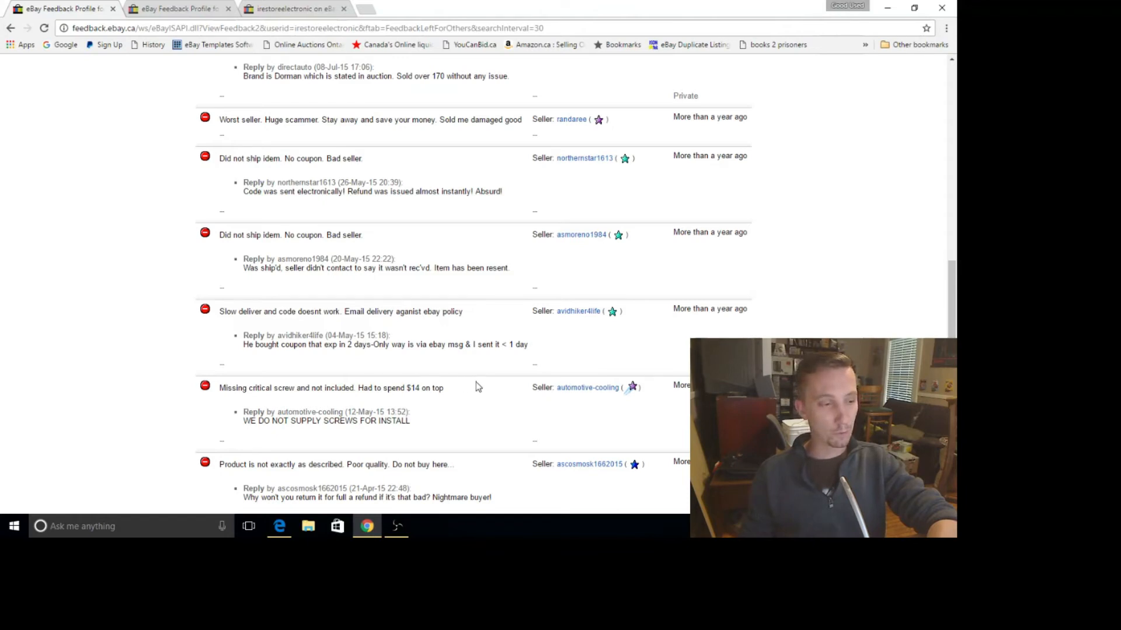
pyautogui.scroll(-3)
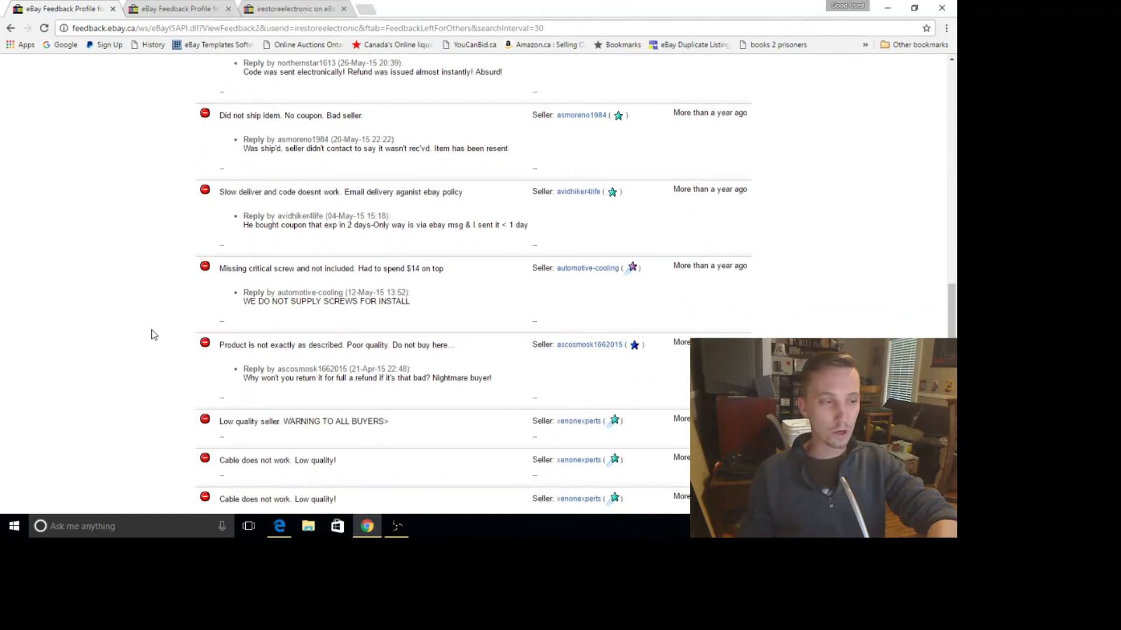
pyautogui.scroll(-3)
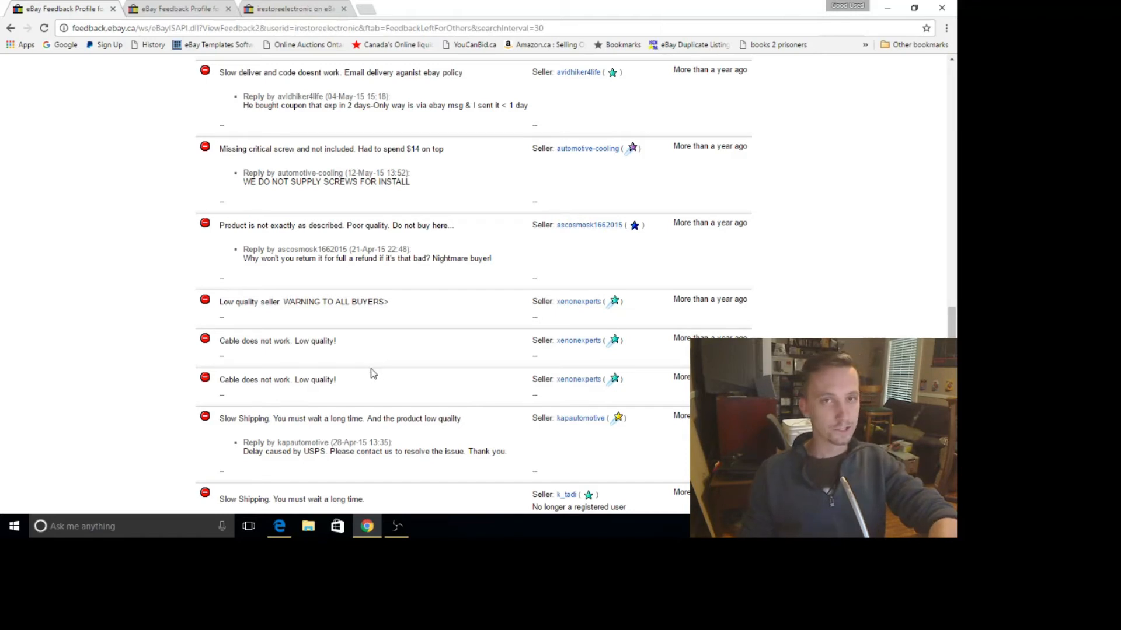
pyautogui.scroll(-3)
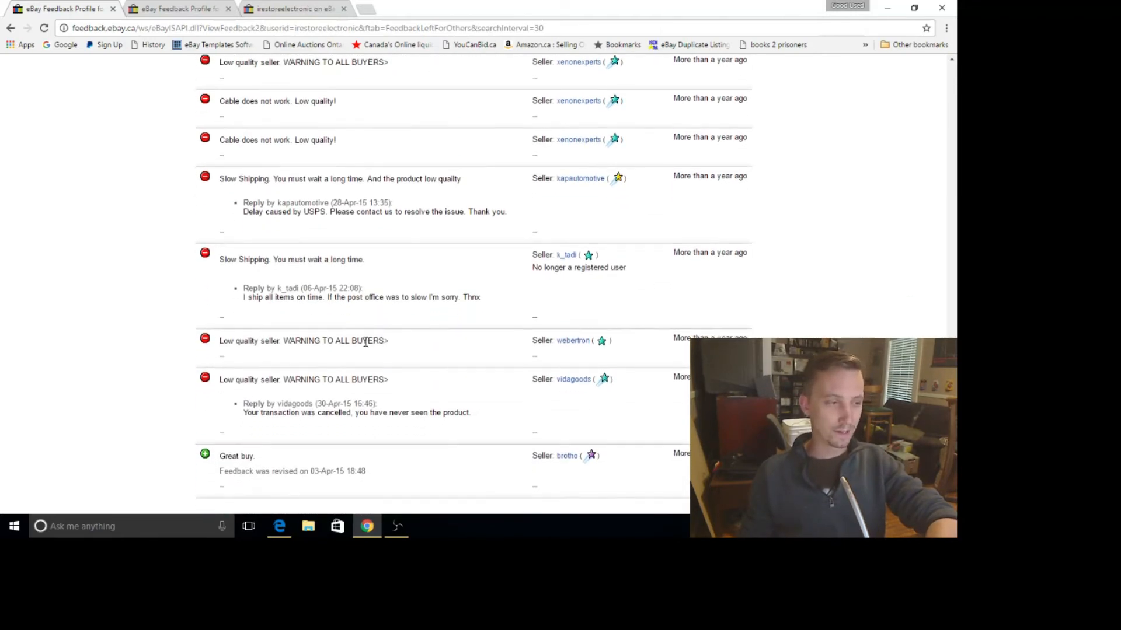
pyautogui.scroll(-3)
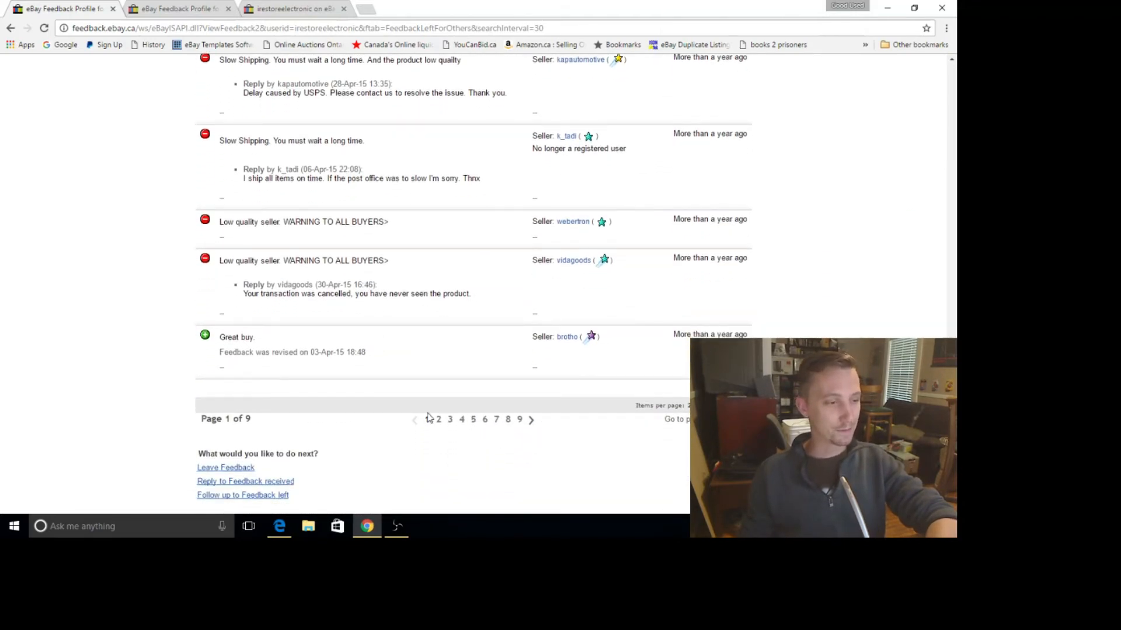
# Browse page 2 of irestoreelectronic's left feedback, then return to the iPod lot listing tab.
pyautogui.click(438, 419)
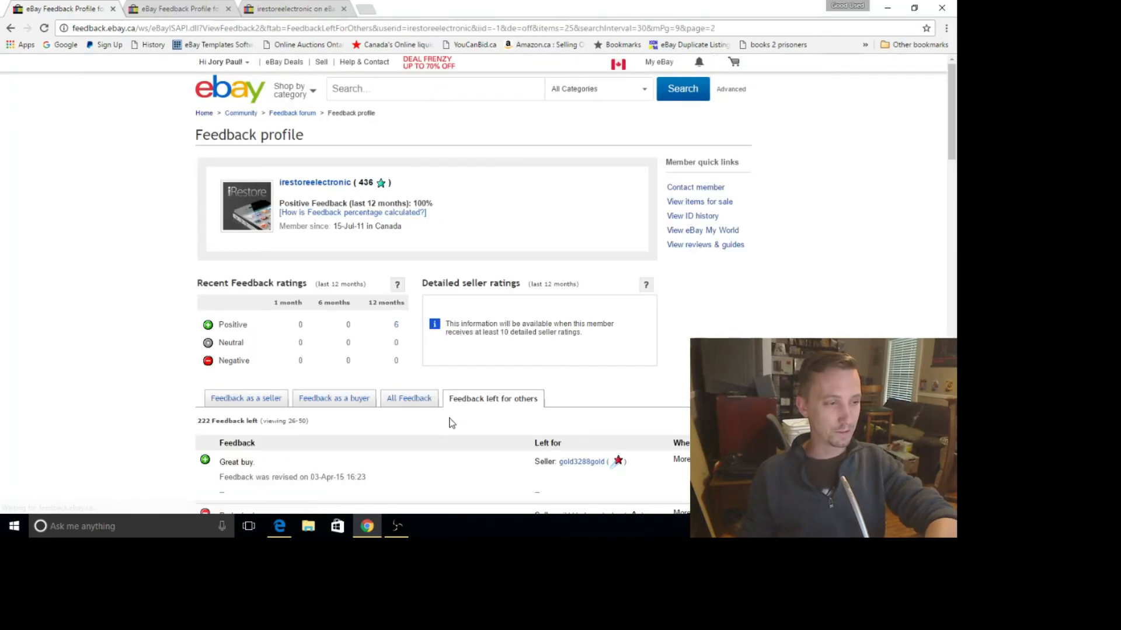
pyautogui.scroll(-3)
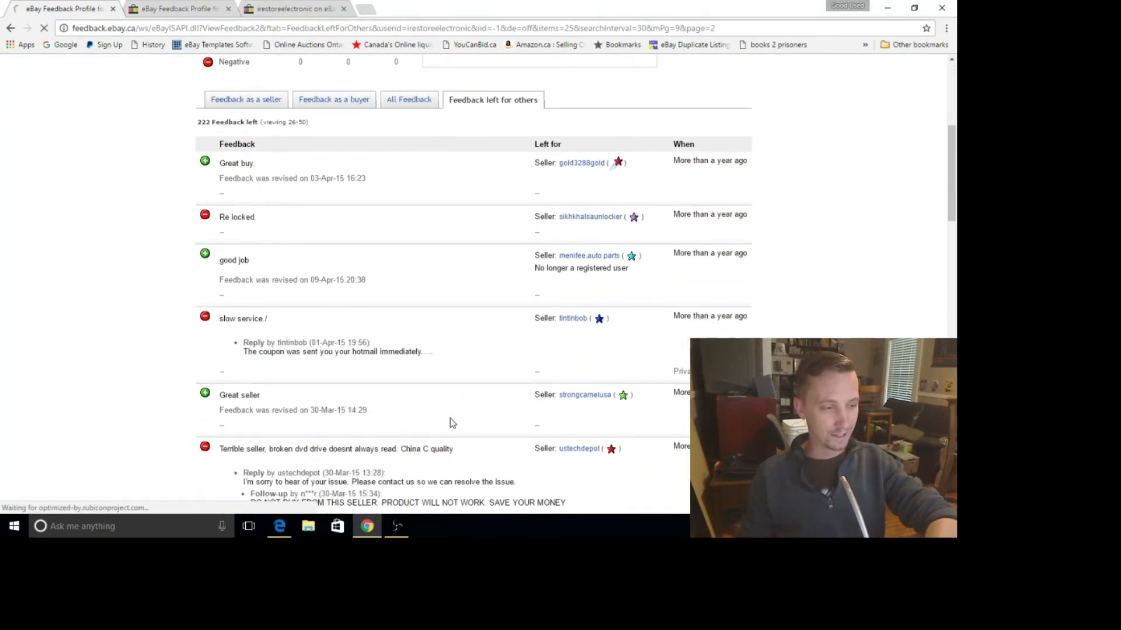
pyautogui.scroll(-3)
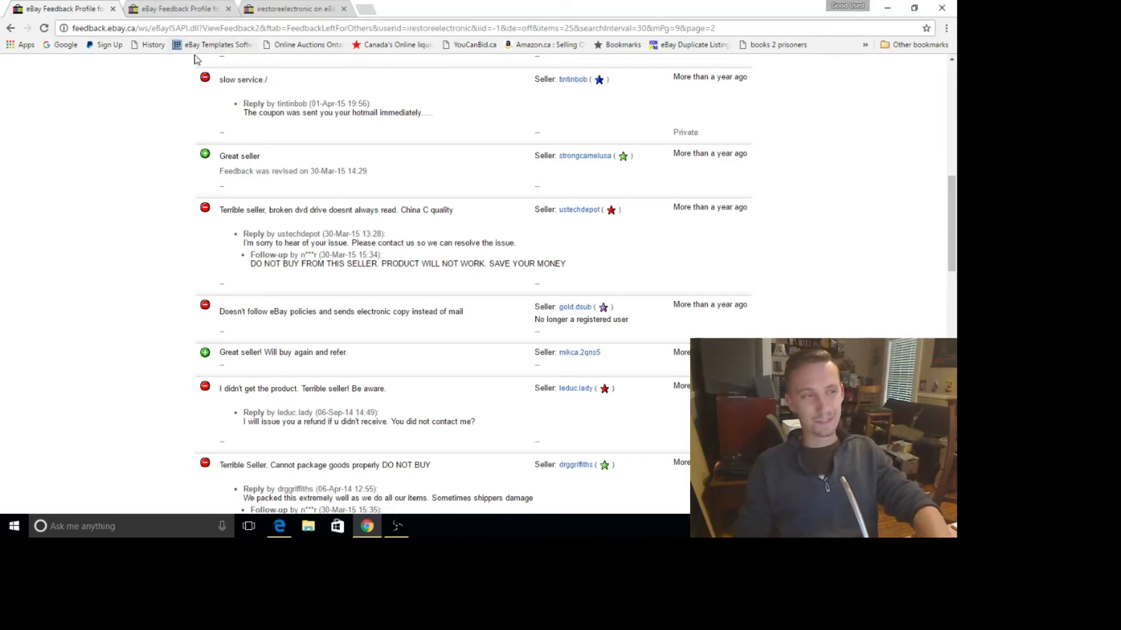
pyautogui.click(169, 9)
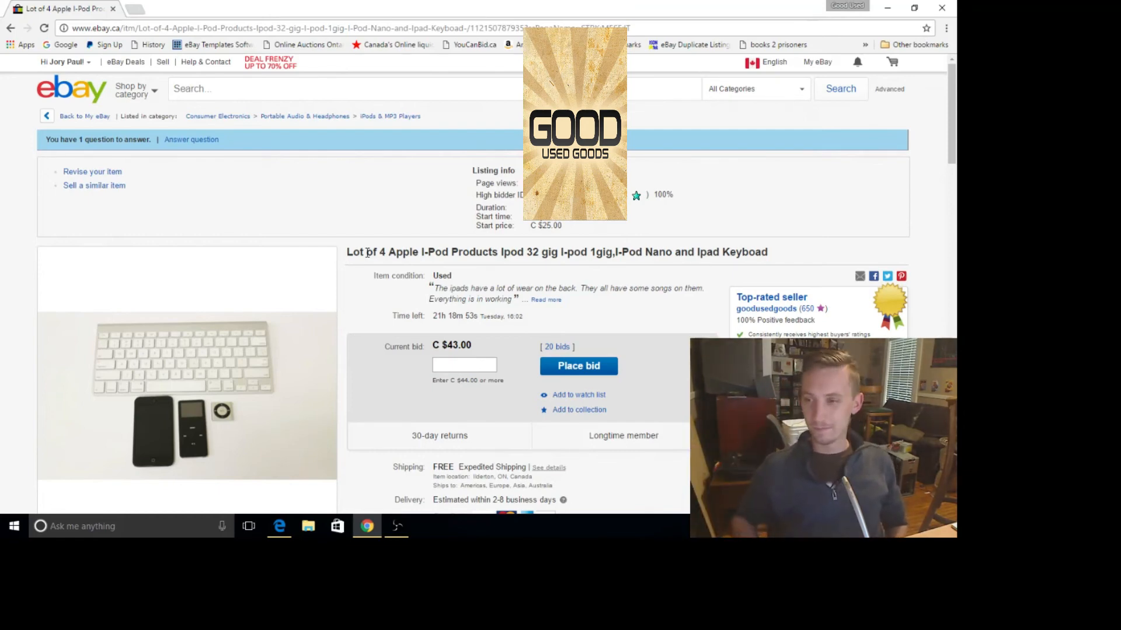
pyautogui.moveTo(351, 354)
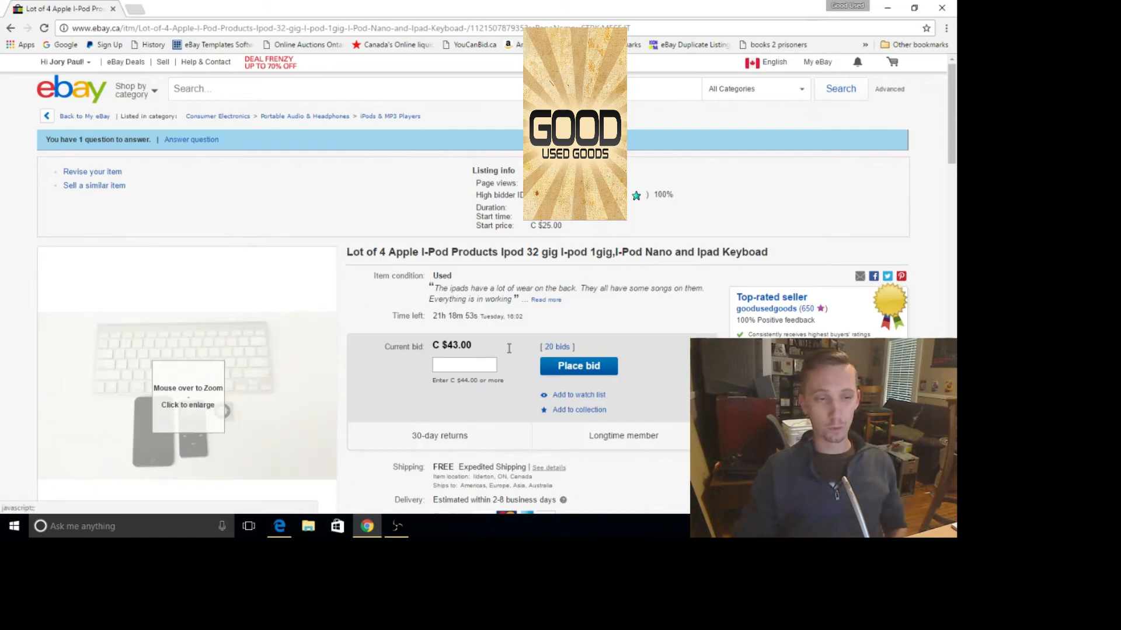
# Scroll the Lot of 4 Apple iPod listing to its free shipping, PayPal and 30-day return details.
pyautogui.scroll(-3)
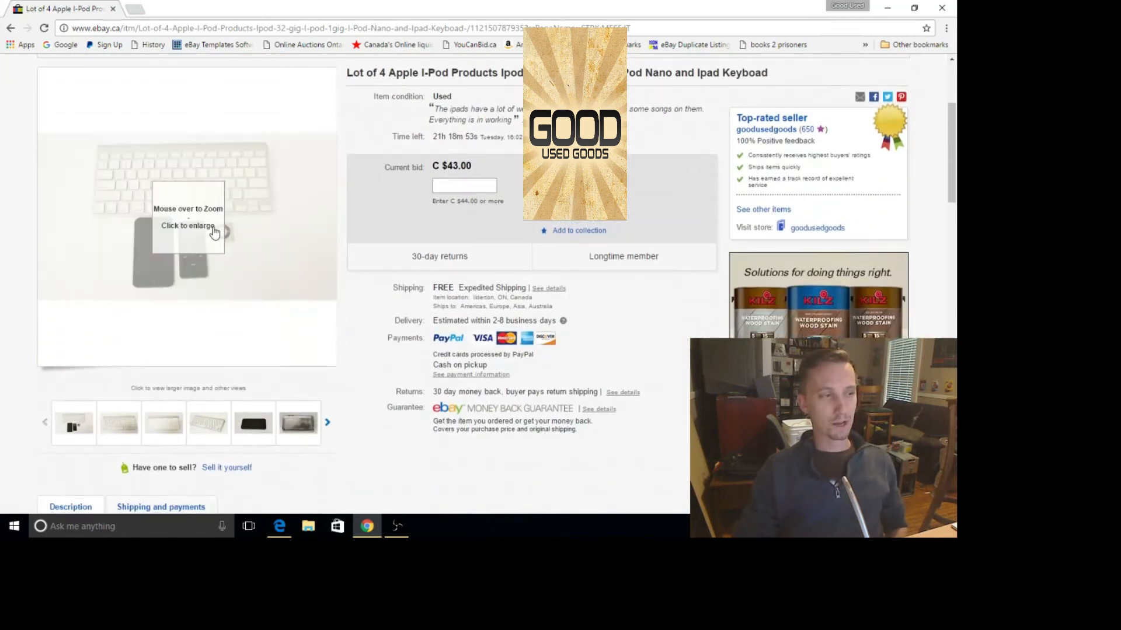